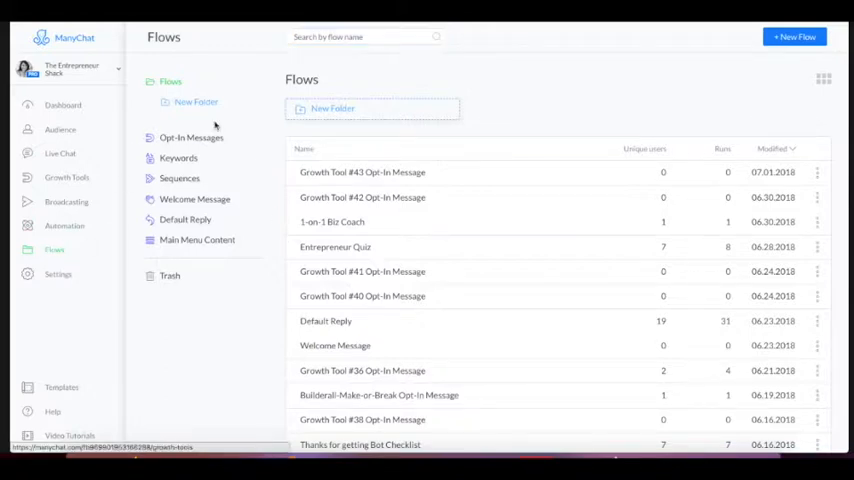
# Step: Start a new flow and name it 'Mobile Device Helper'
pyautogui.click(788, 35)
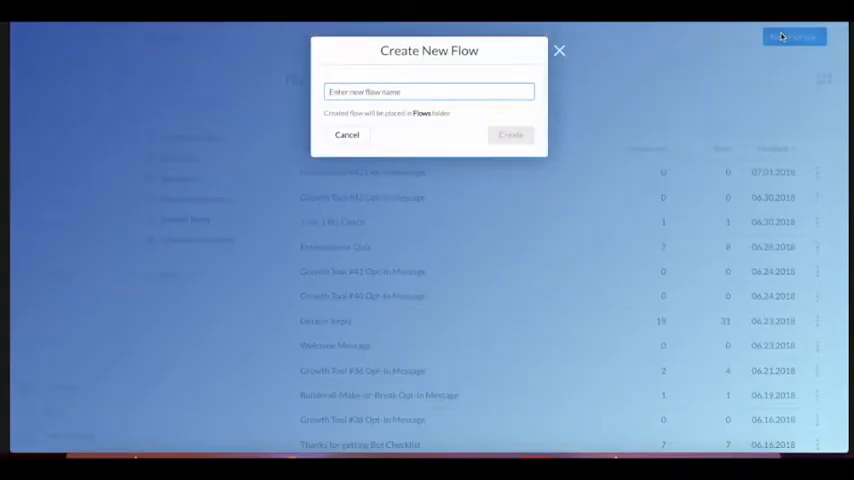
pyautogui.write('M')
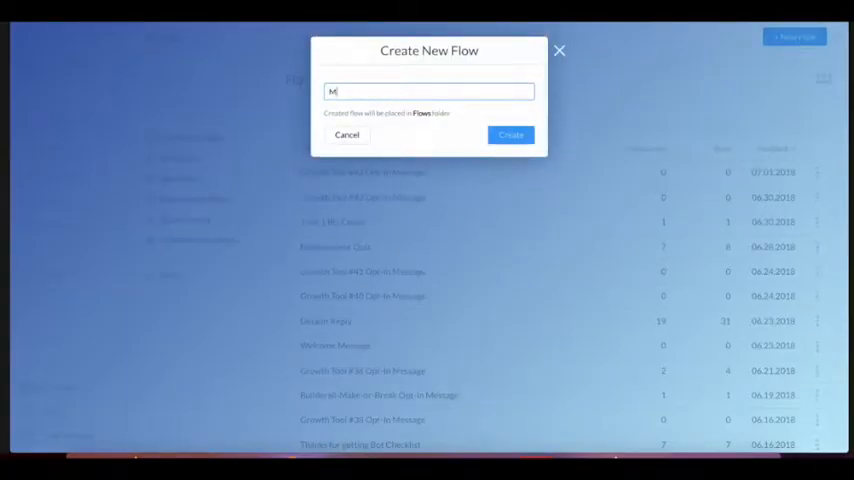
pyautogui.write('obile Device')
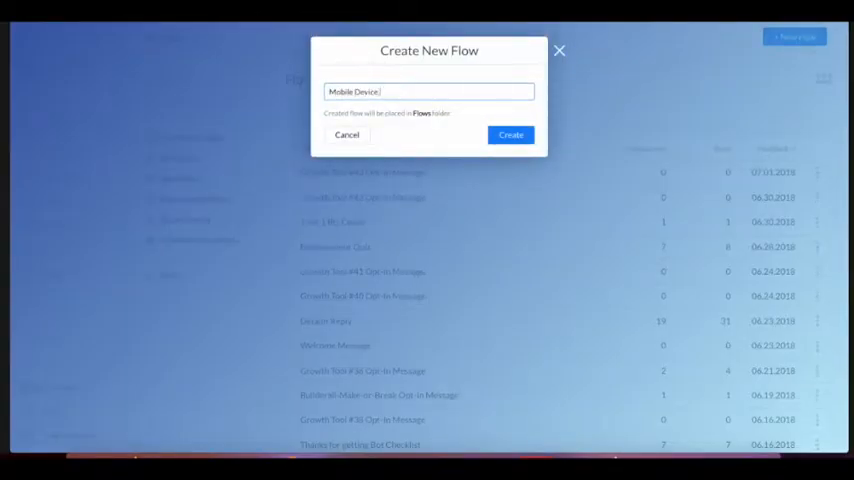
pyautogui.write('Helper')
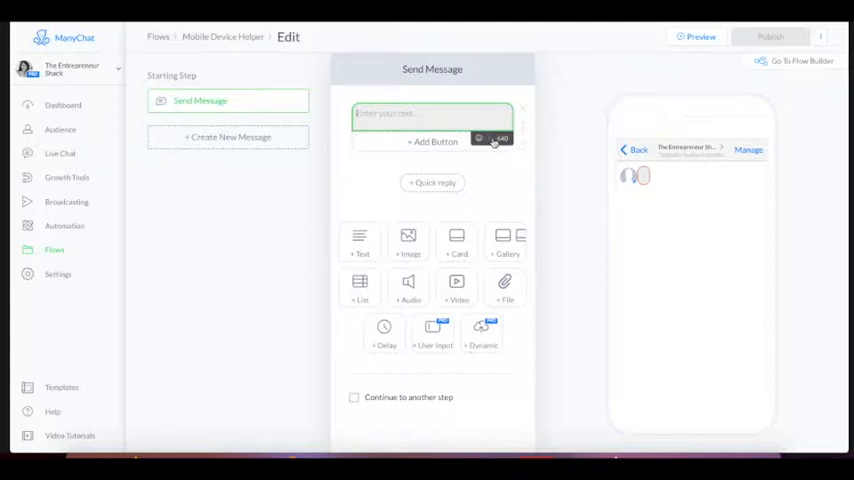
# Step: Start the opening message with 'Hey' to greet the subscriber by first name
pyautogui.write('Hey')
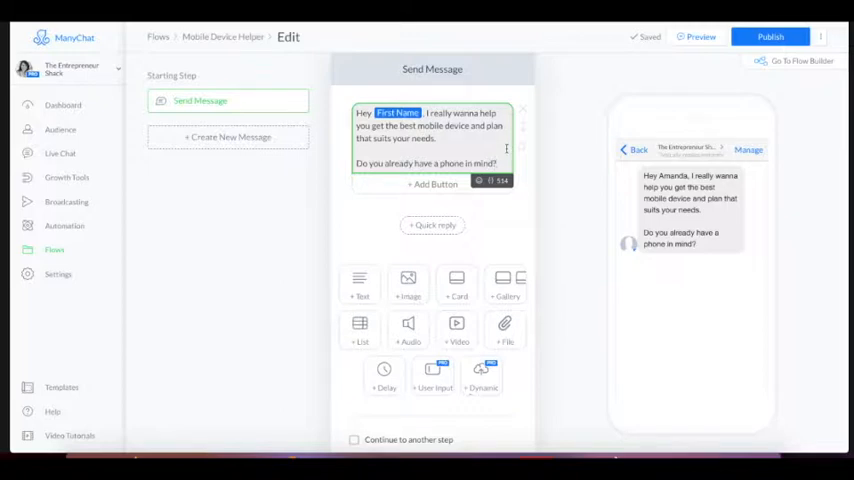
pyautogui.moveTo(426, 203)
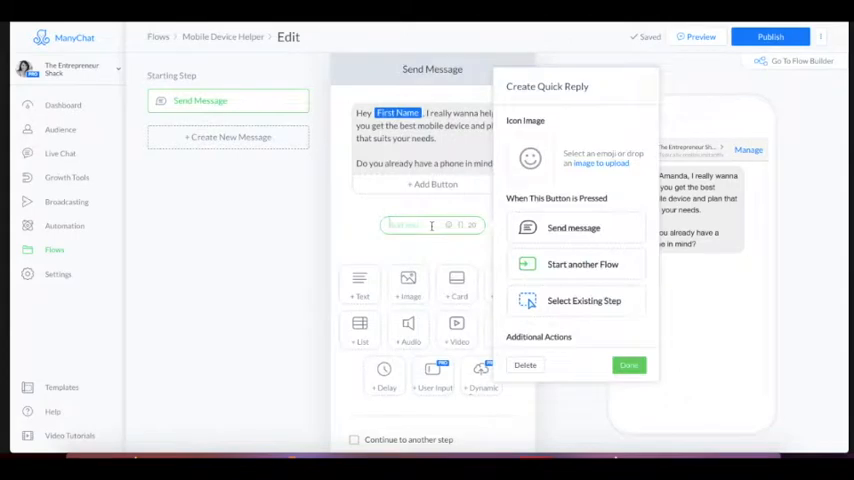
# Step: Add quick replies 'Yes, I already know' and 'No, I'm not sure...' to the opening message
pyautogui.write('Yes, I already know')
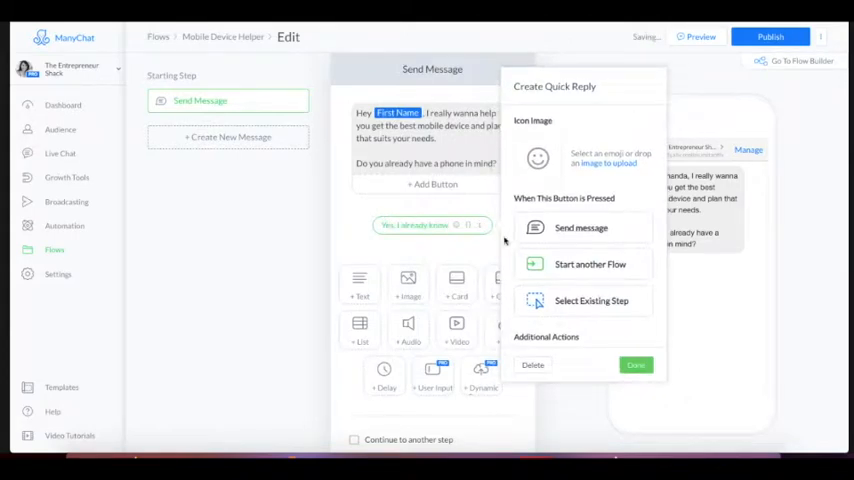
pyautogui.click(636, 365)
pyautogui.write("No, I'm not sure")
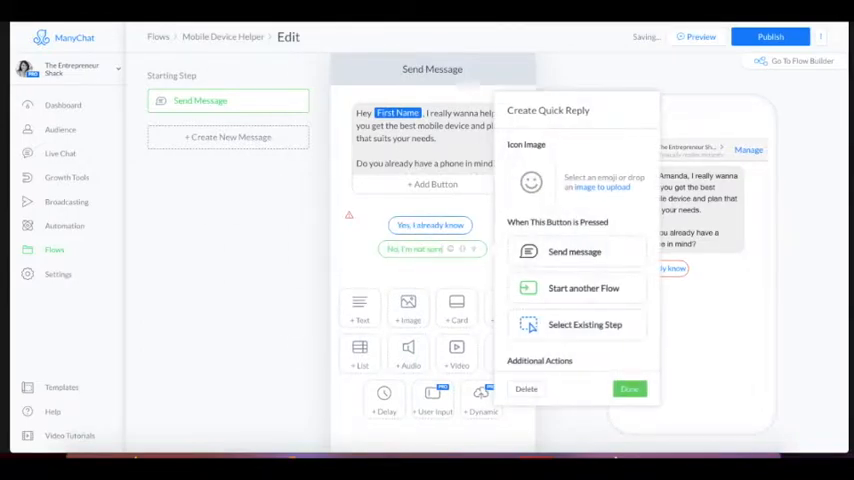
pyautogui.click(629, 389)
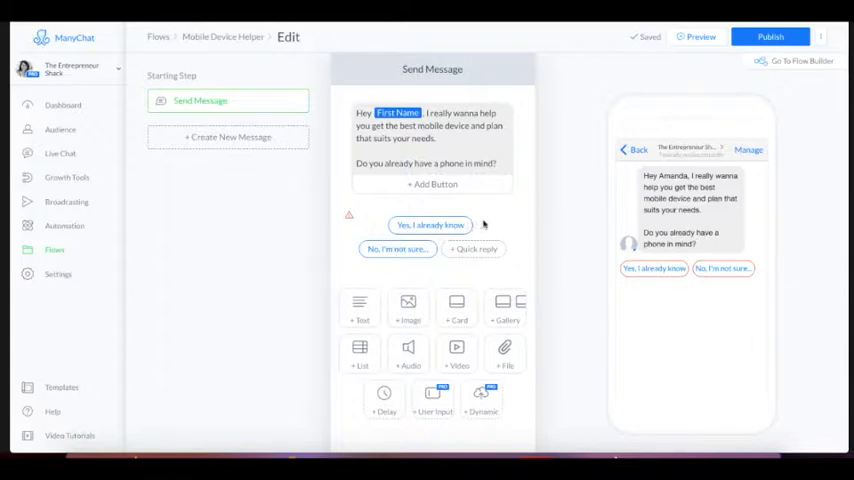
pyautogui.moveTo(492, 224)
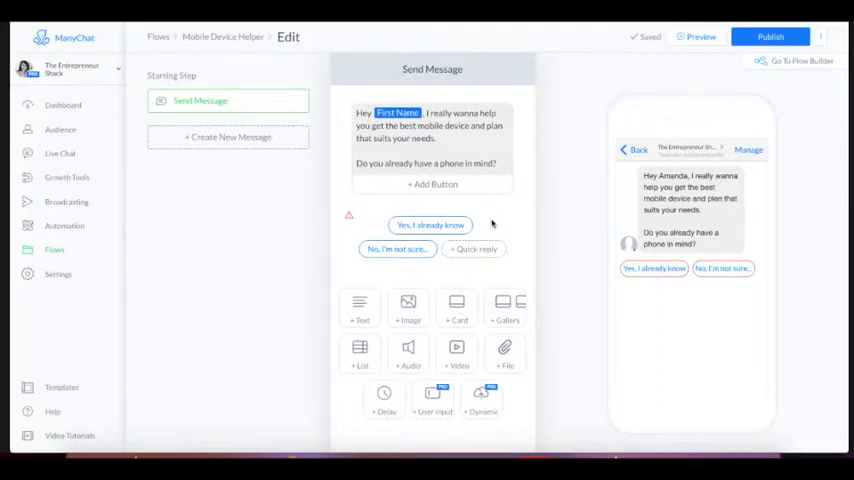
pyautogui.moveTo(486, 225)
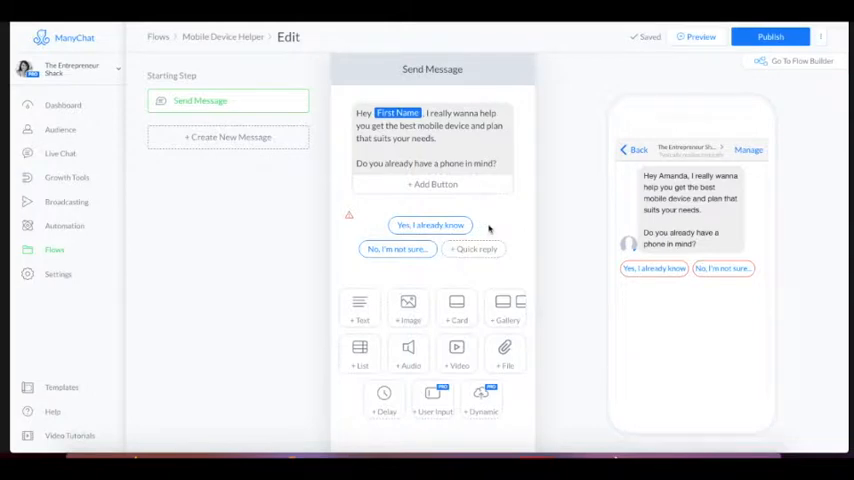
pyautogui.moveTo(452, 224)
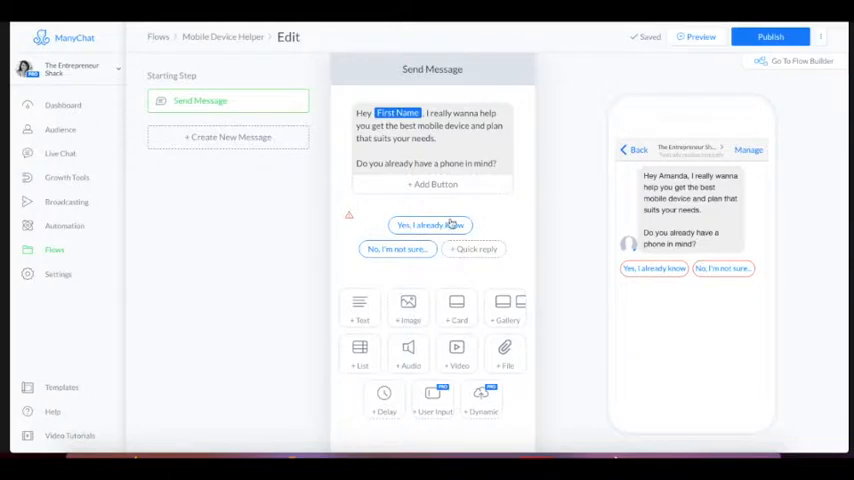
# Step: Set the 'Yes, I already know' reply to send a new message step
pyautogui.click(429, 224)
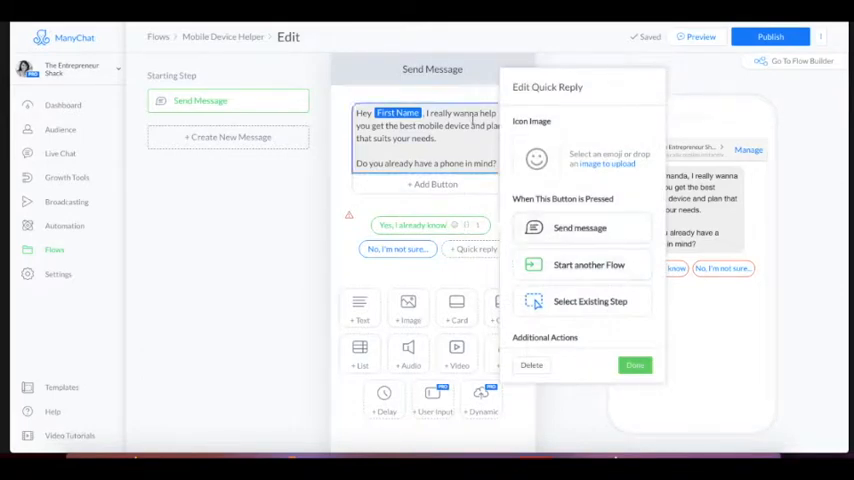
pyautogui.click(632, 365)
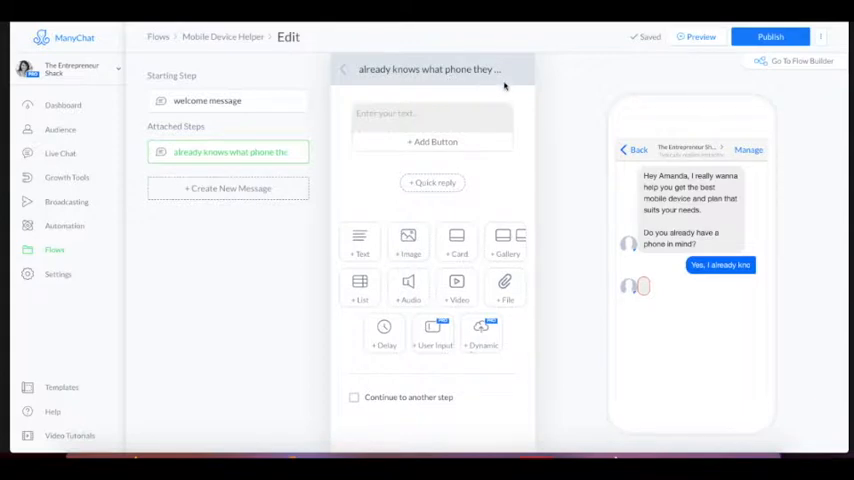
# Step: Write 'Ok great! Are you thinking of getting an Android or an iPhone?!' and add Android, iPhone, other... replies
pyautogui.click(432, 117)
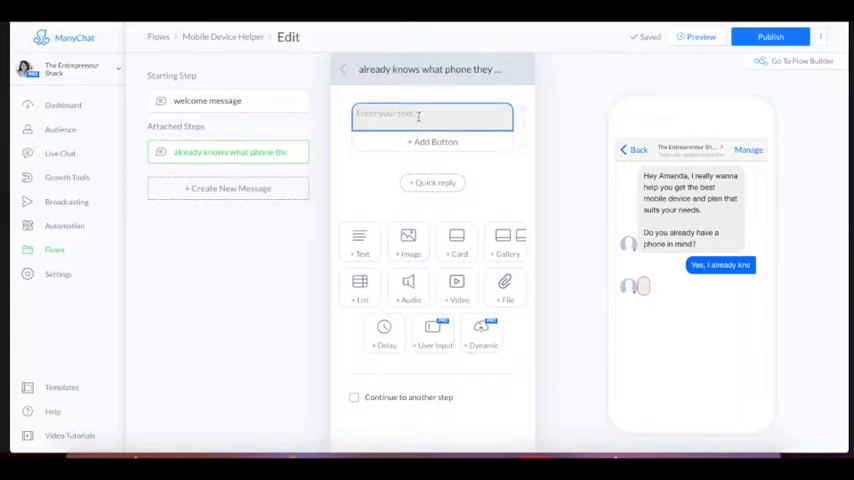
pyautogui.write('Ok great! Are you thinking of getting an Android or an iPhone?!')
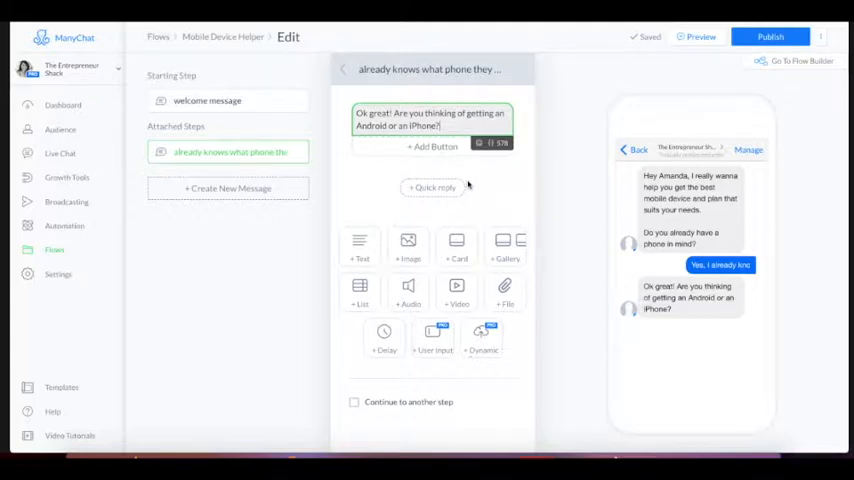
pyautogui.click(432, 187)
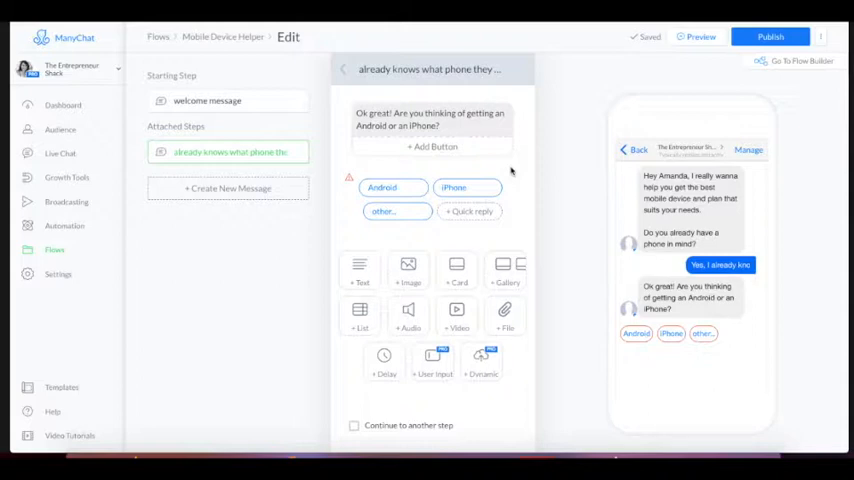
# Step: Add a Set subscriber Custom Field action to the iPhone reply, naming the field 'type of phone'
pyautogui.click(453, 187)
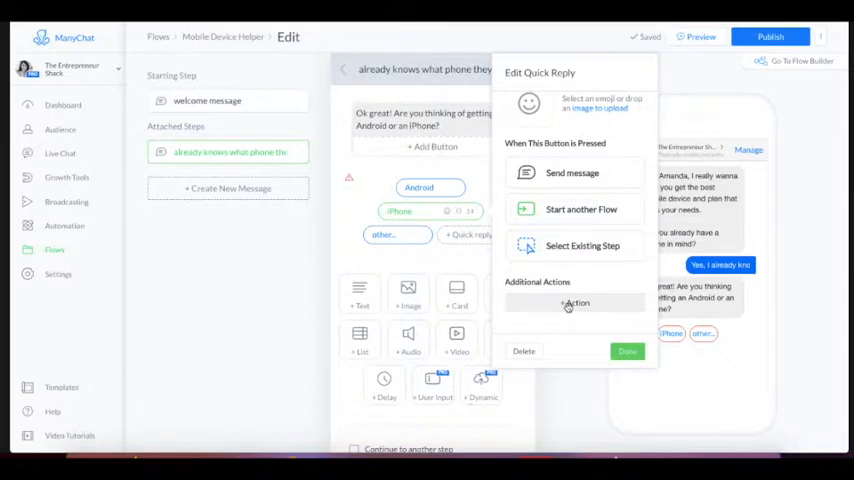
pyautogui.click(575, 303)
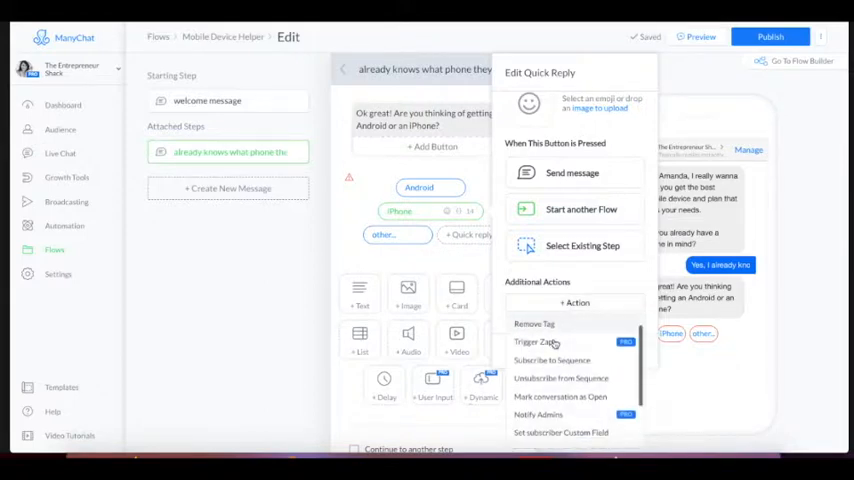
pyautogui.scroll(-3)
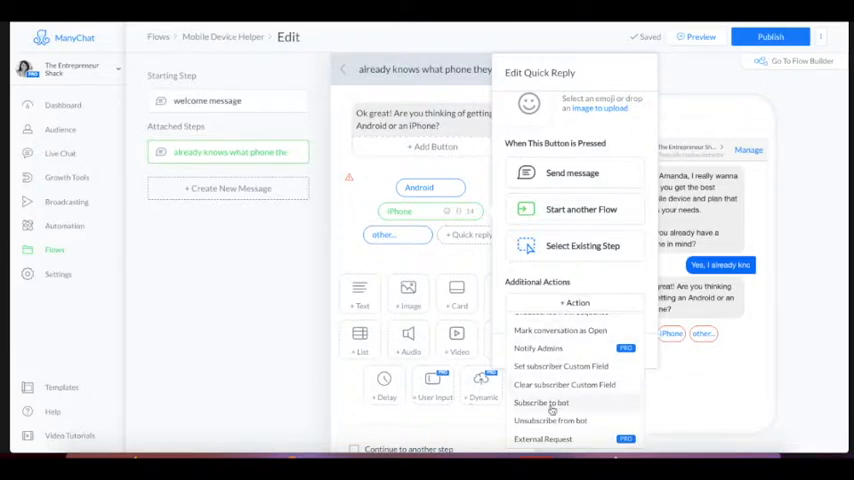
pyautogui.moveTo(561, 366)
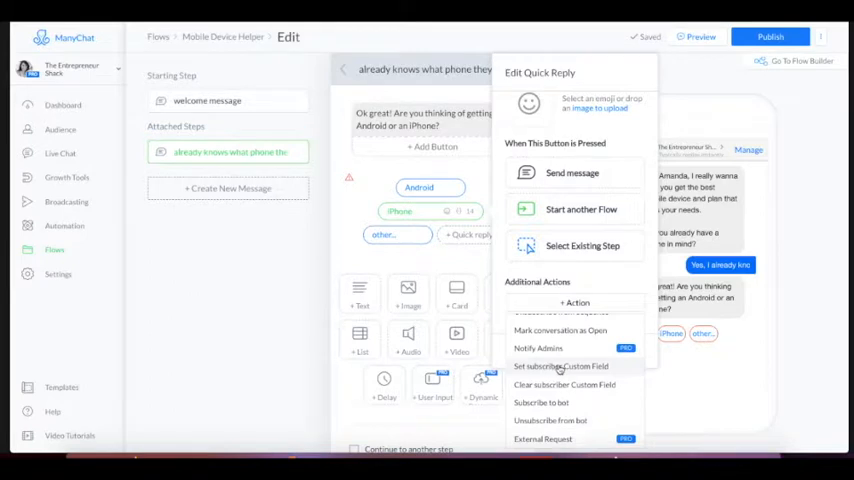
pyautogui.click(555, 366)
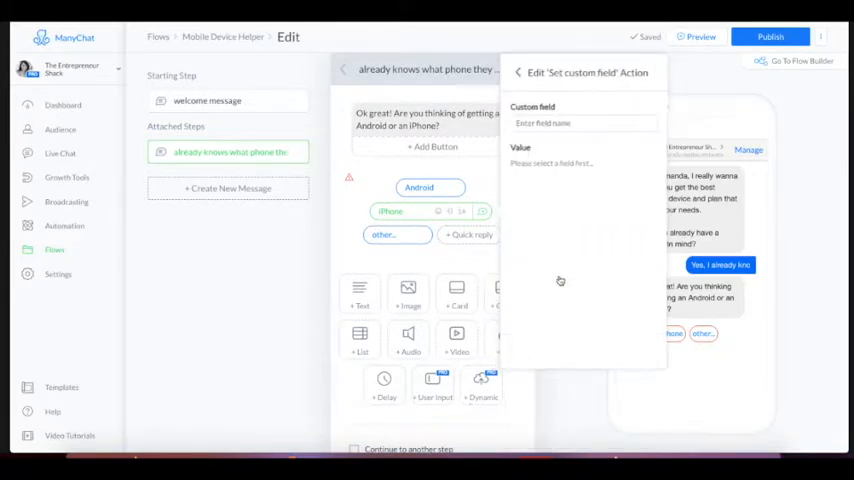
pyautogui.click(582, 123)
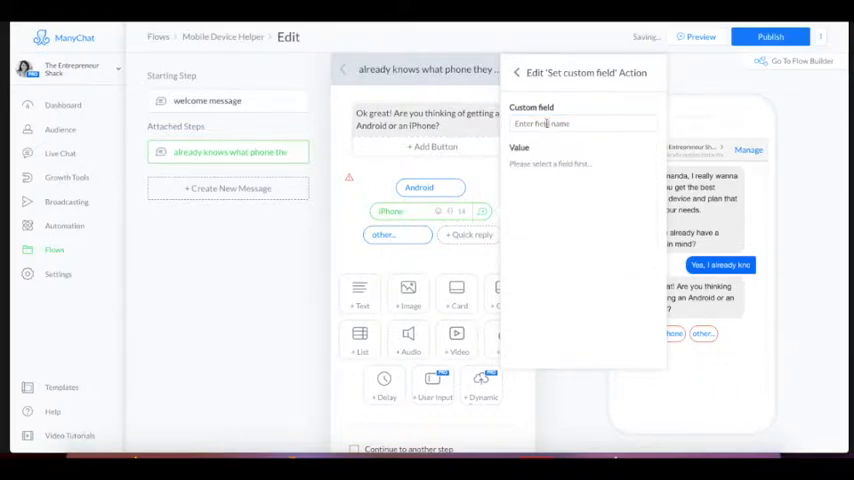
pyautogui.click(581, 123)
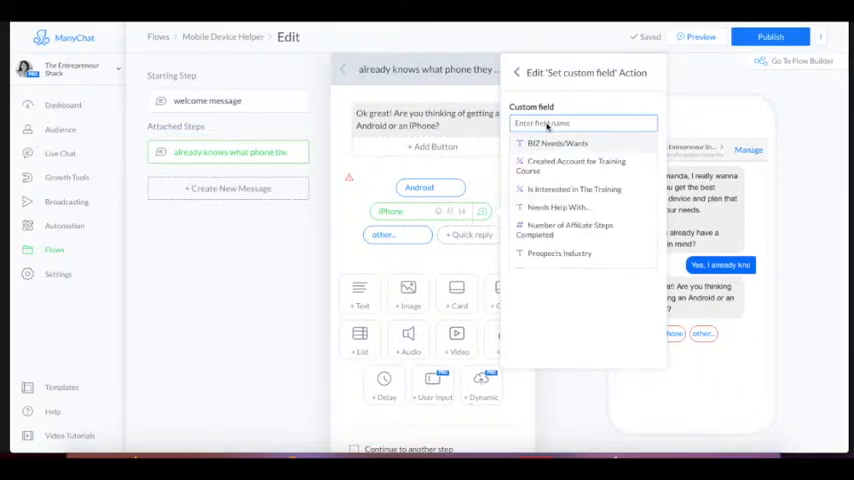
pyautogui.write('type of phone')
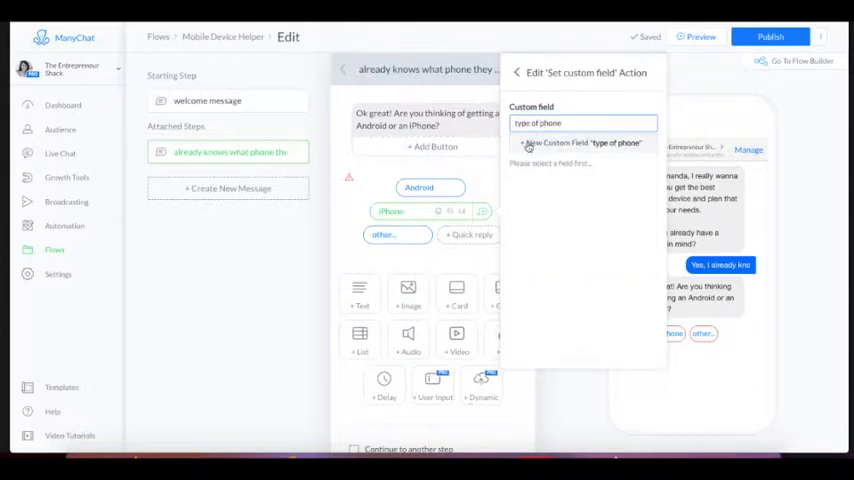
pyautogui.moveTo(637, 150)
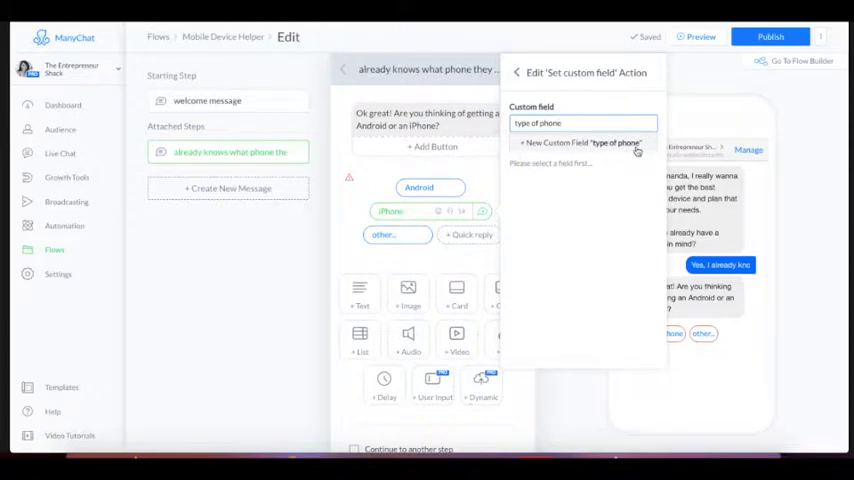
pyautogui.moveTo(551, 145)
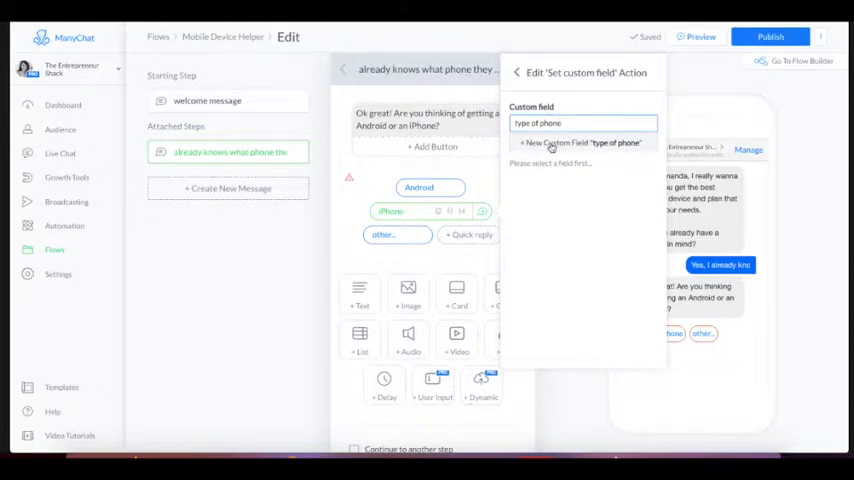
# Step: Create the 'type of phone' custom field and set its value to 'iPhone'
pyautogui.click(553, 143)
pyautogui.write('what kind of phone do they want to buy')
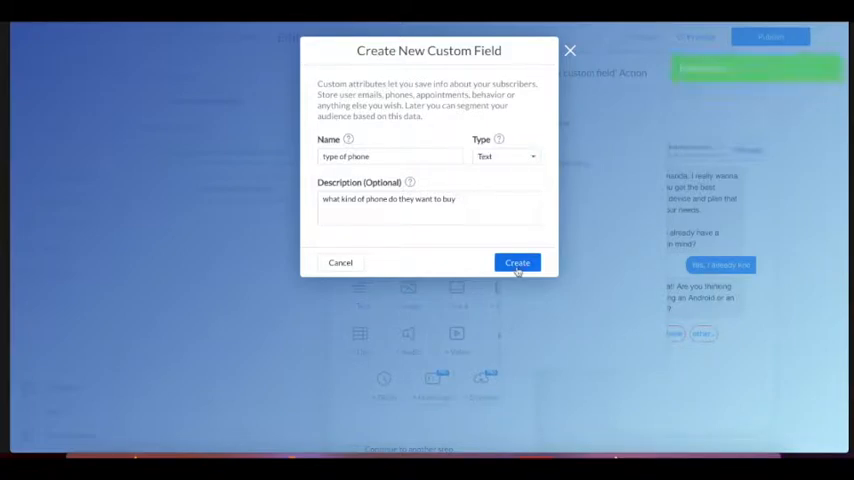
pyautogui.click(516, 262)
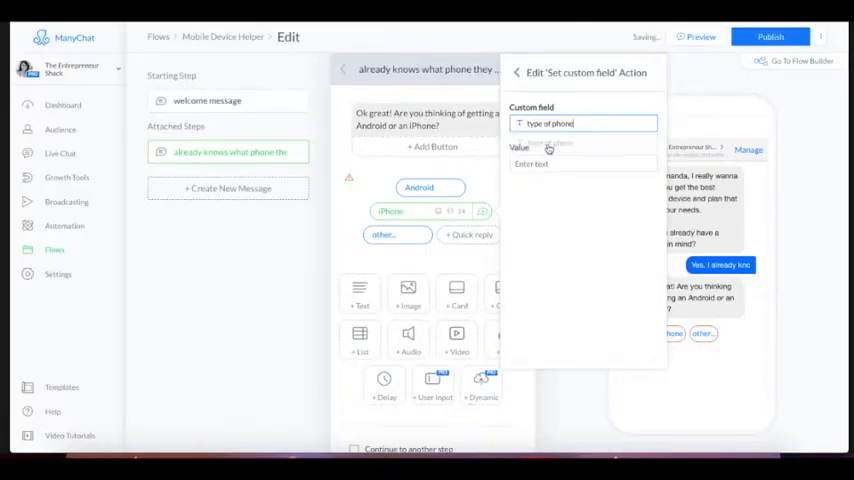
pyautogui.click(581, 163)
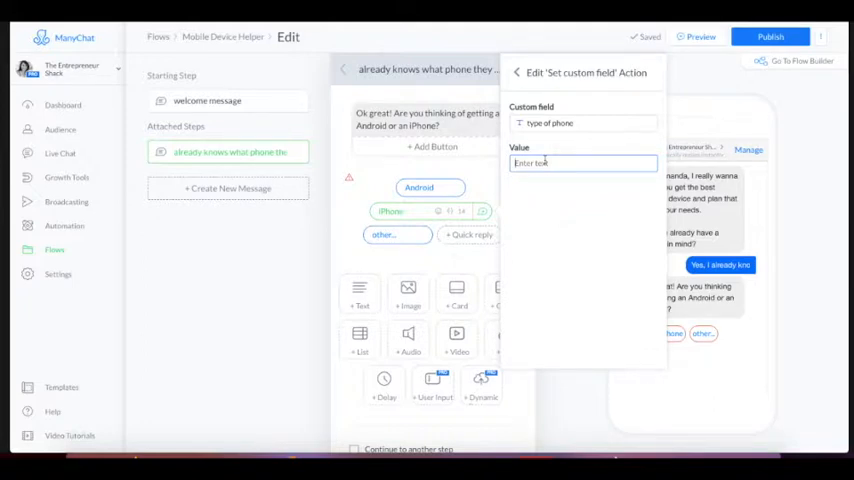
pyautogui.click(583, 163)
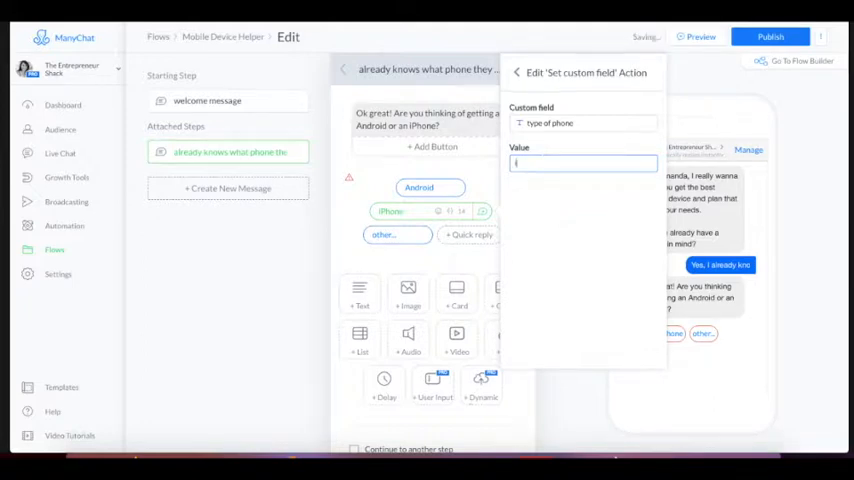
pyautogui.write('iPhone')
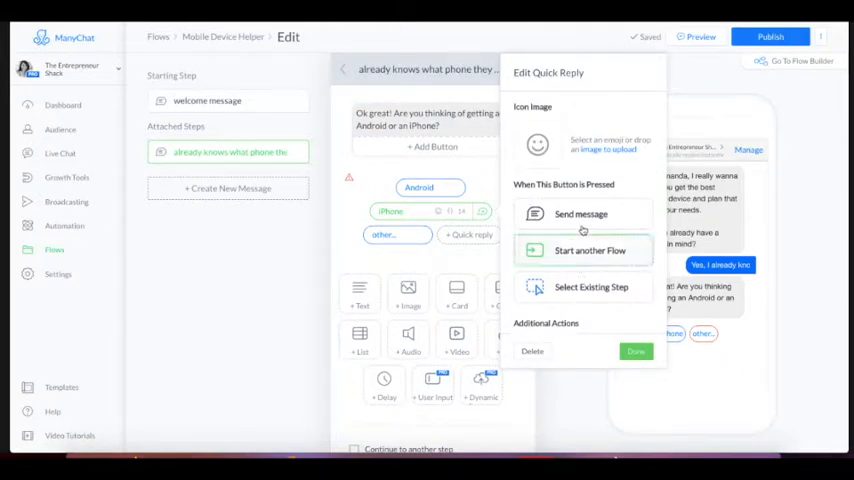
# Step: Link the iPhone reply to a new 'wants and iPhone' step with a 3-second typing delay
pyautogui.click(636, 351)
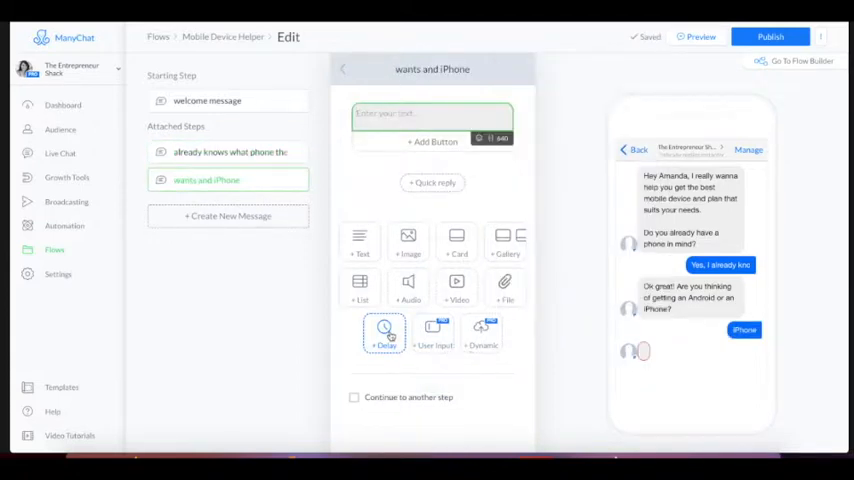
pyautogui.click(382, 333)
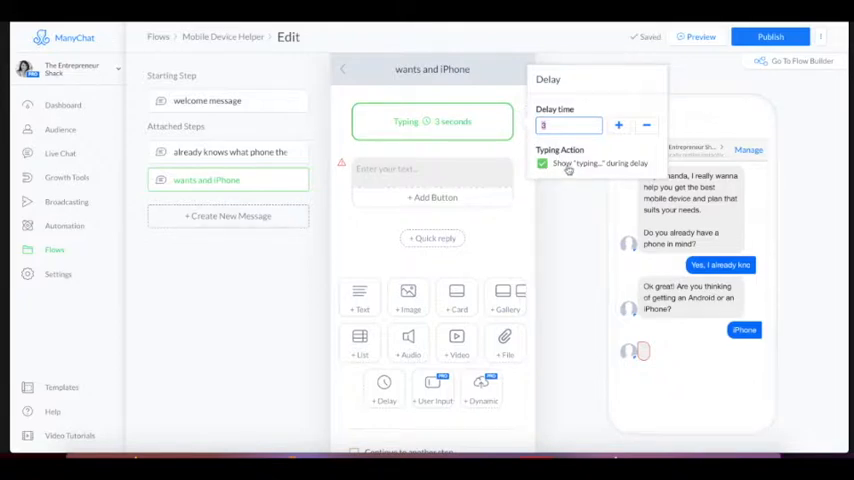
pyautogui.moveTo(593, 170)
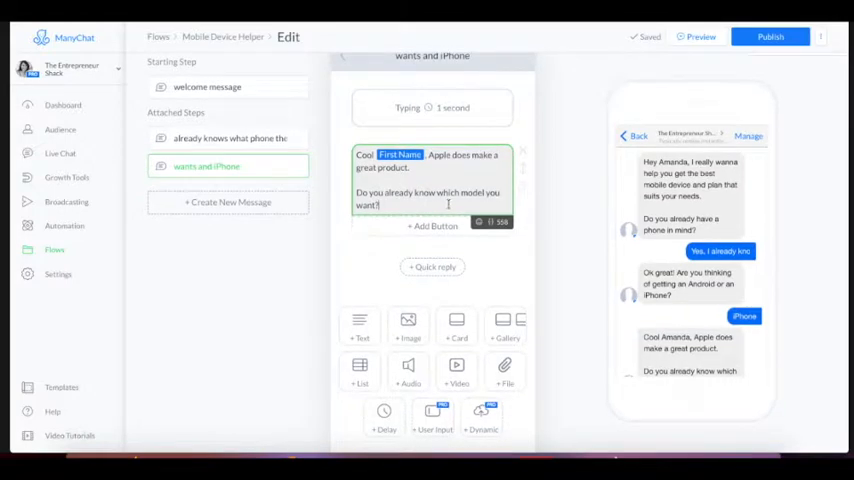
# Step: Add iPhone 8, iPhone 8 Plus, iPhone X and other... replies, then give iPhone X a custom-field action
pyautogui.click(432, 266)
pyautogui.write('iPhone X')
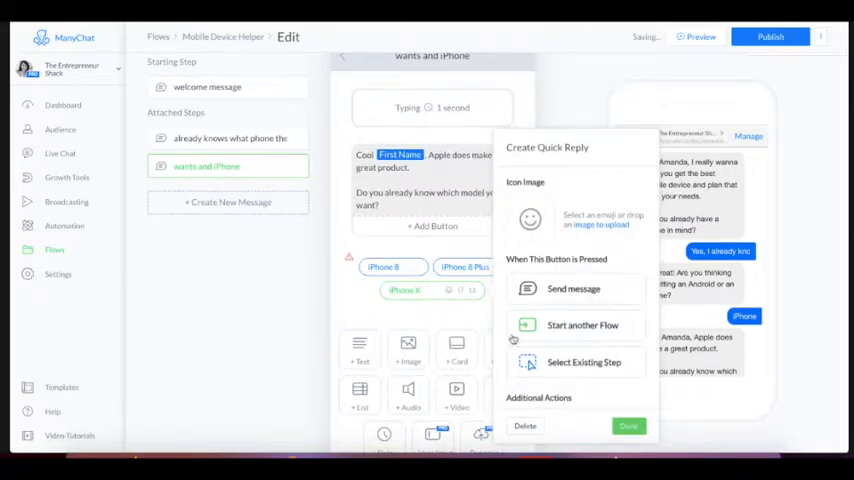
pyautogui.click(628, 426)
pyautogui.write('other')
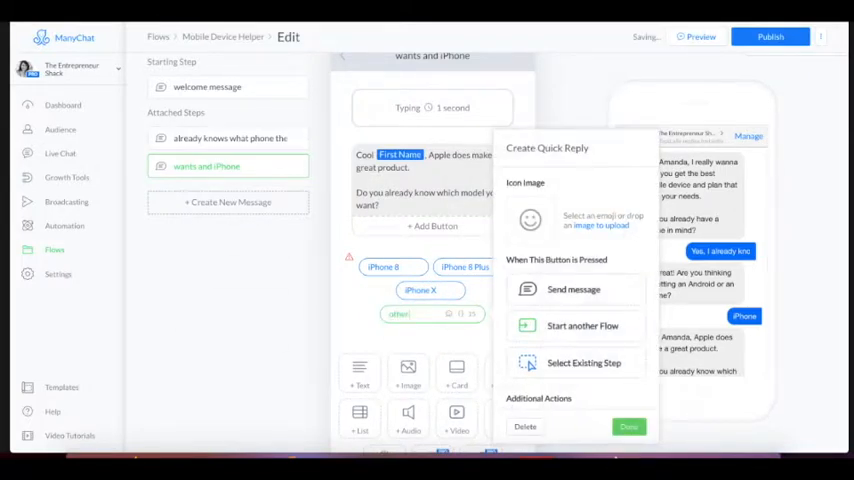
pyautogui.click(626, 428)
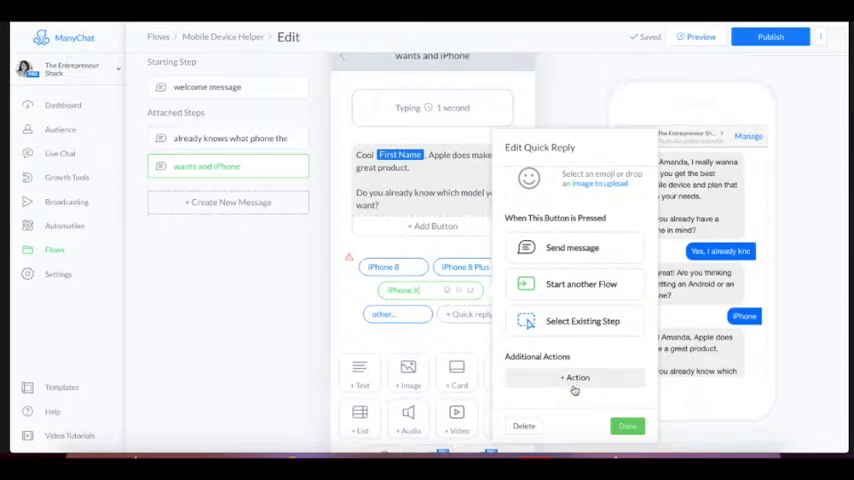
pyautogui.click(575, 377)
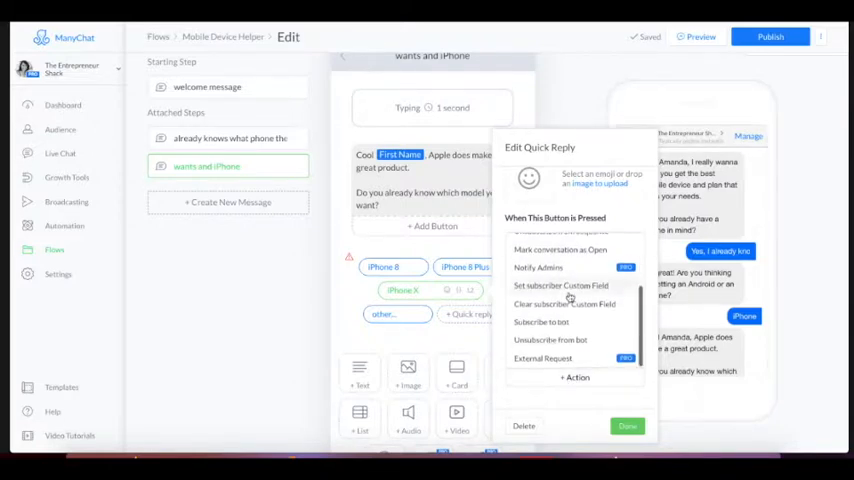
pyautogui.click(562, 285)
pyautogui.write('phone cost')
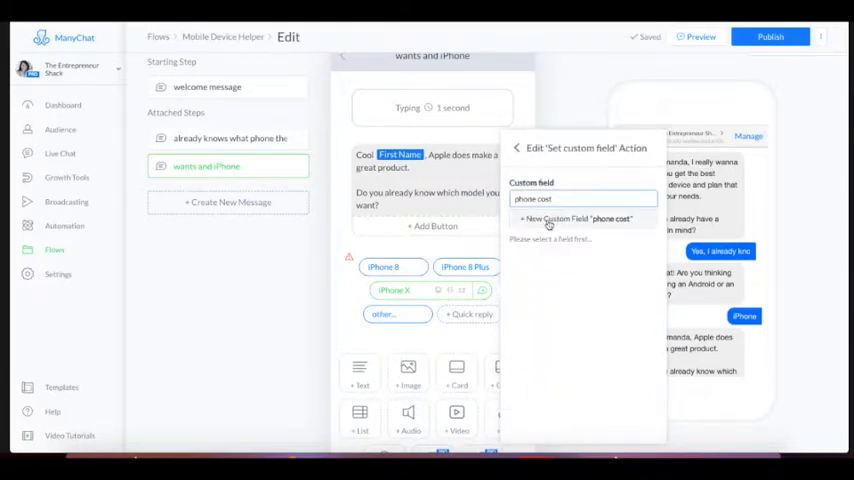
pyautogui.moveTo(541, 223)
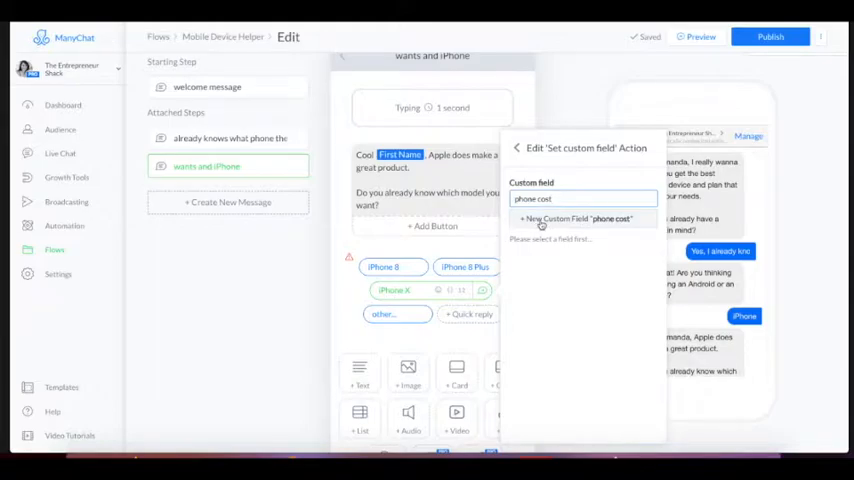
# Step: Create the Number field 'phone cost' and have the iPhone X reply set it to 1349
pyautogui.click(575, 218)
pyautogui.write('how much does the phone cost?')
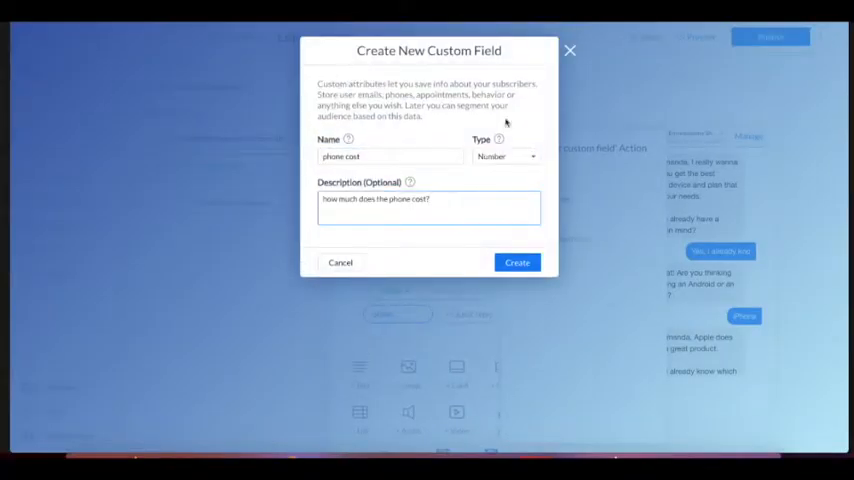
pyautogui.click(516, 262)
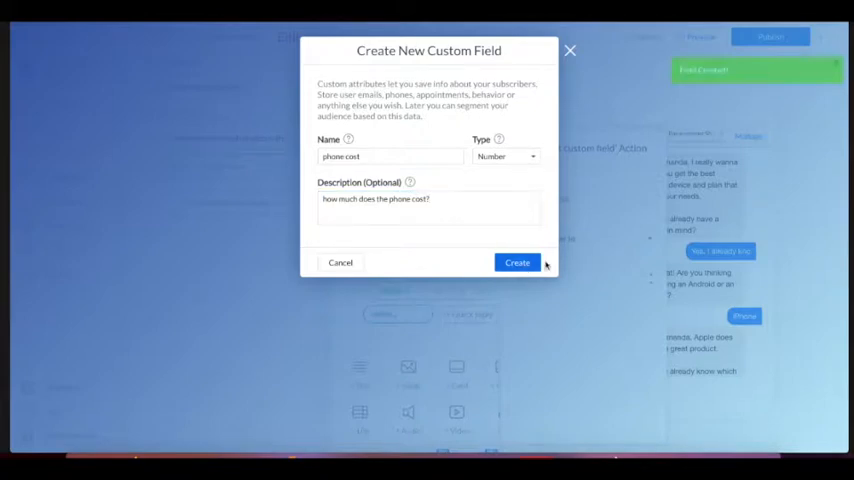
pyautogui.click(516, 262)
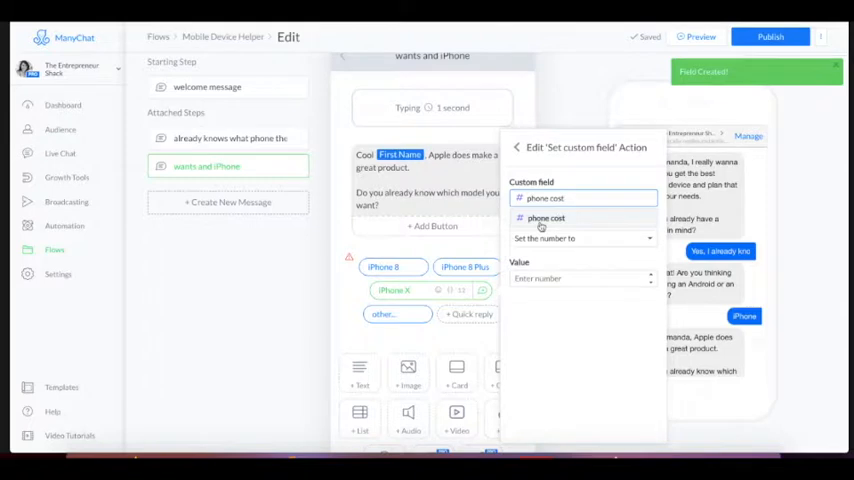
pyautogui.click(546, 218)
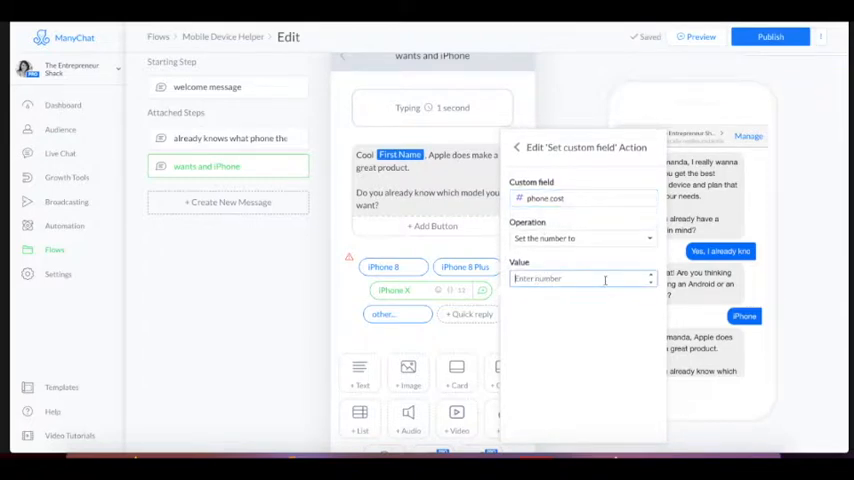
pyautogui.write('1349')
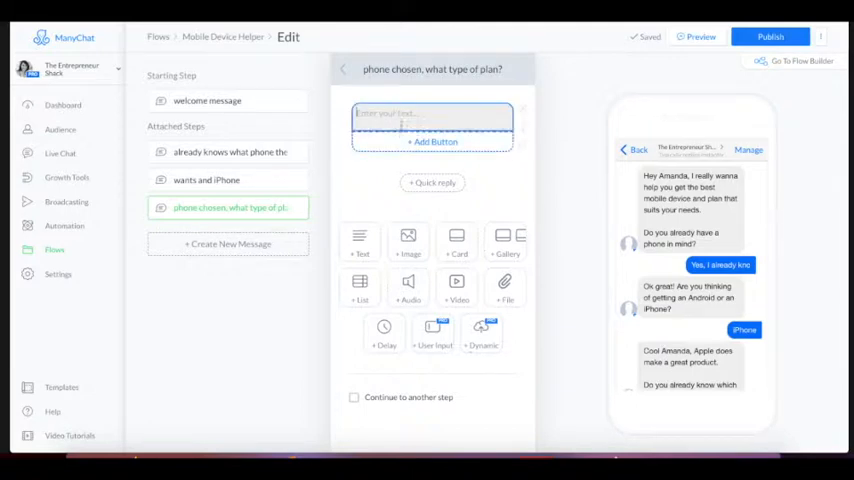
# Step: Begin the 'phone chosen, what type of plan?' message quoting First Name and phone cost
pyautogui.click(432, 116)
pyautogui.write('Do you want me to show you a monthly plan that can bring the price down?')
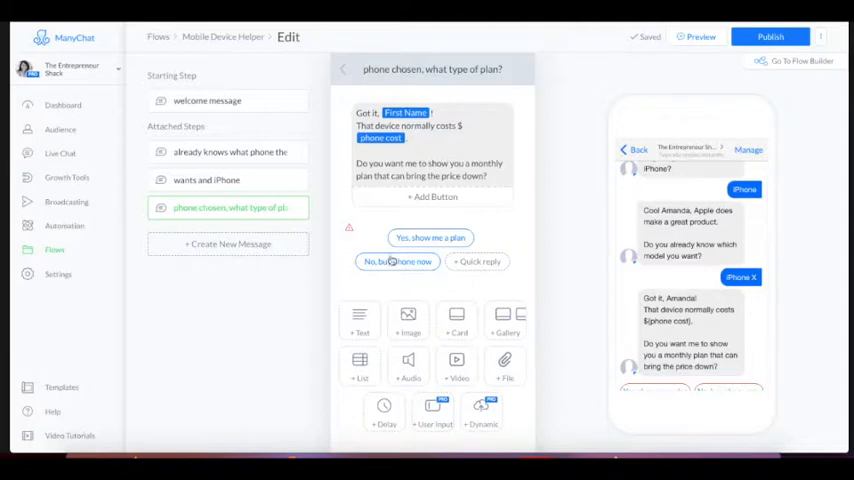
pyautogui.moveTo(413, 268)
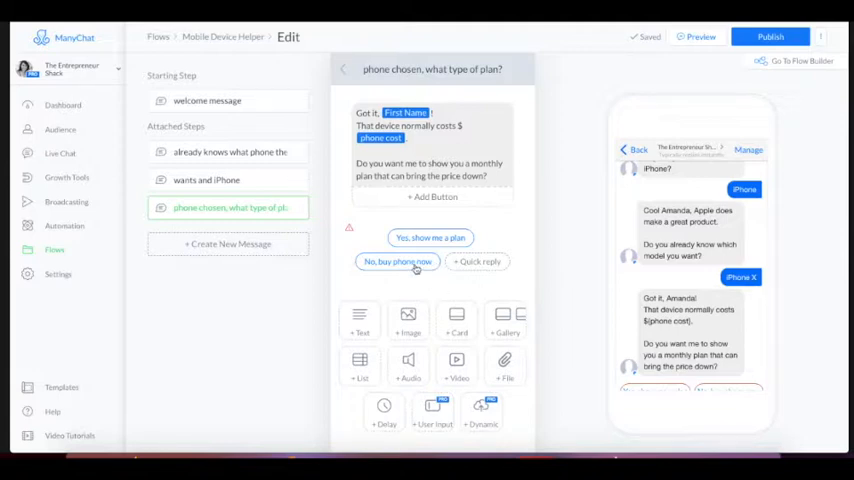
pyautogui.moveTo(437, 261)
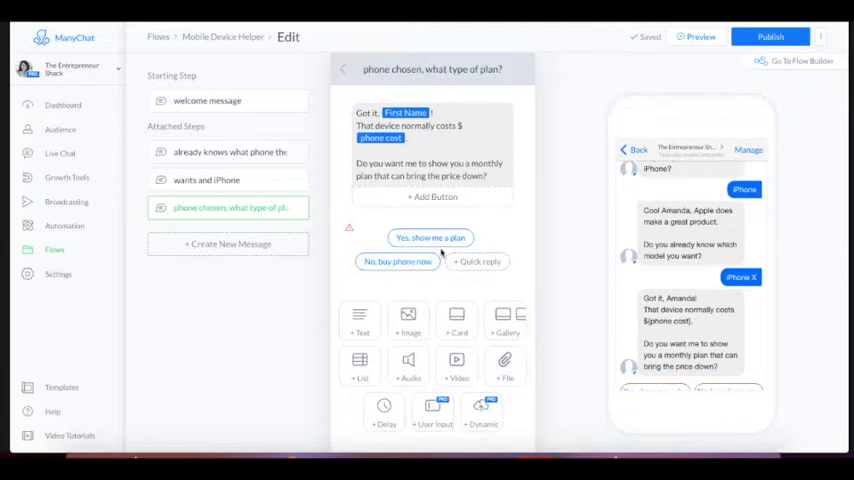
pyautogui.moveTo(435, 261)
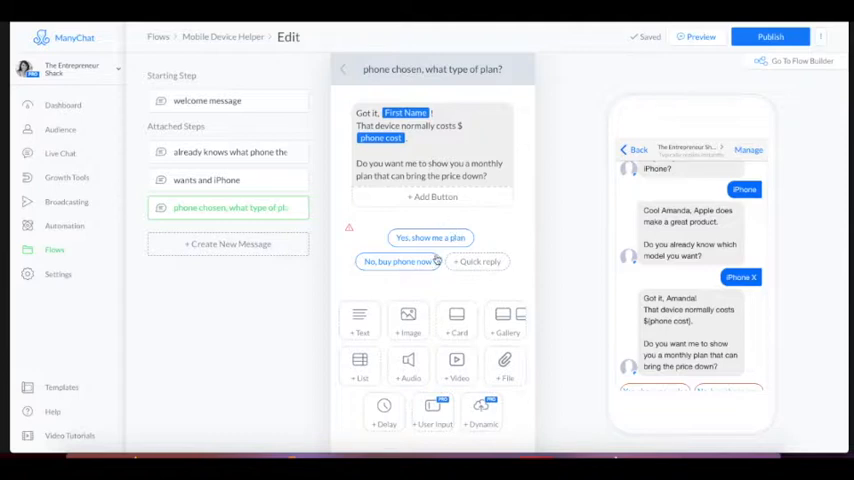
pyautogui.moveTo(449, 224)
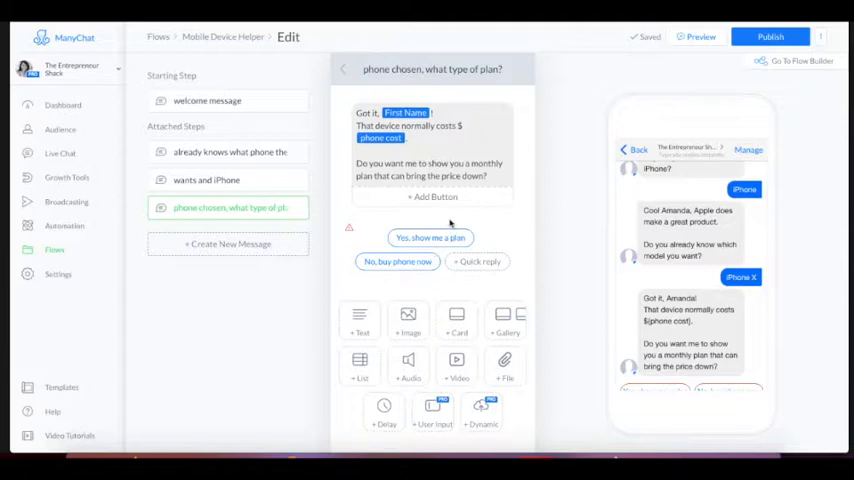
pyautogui.moveTo(495, 238)
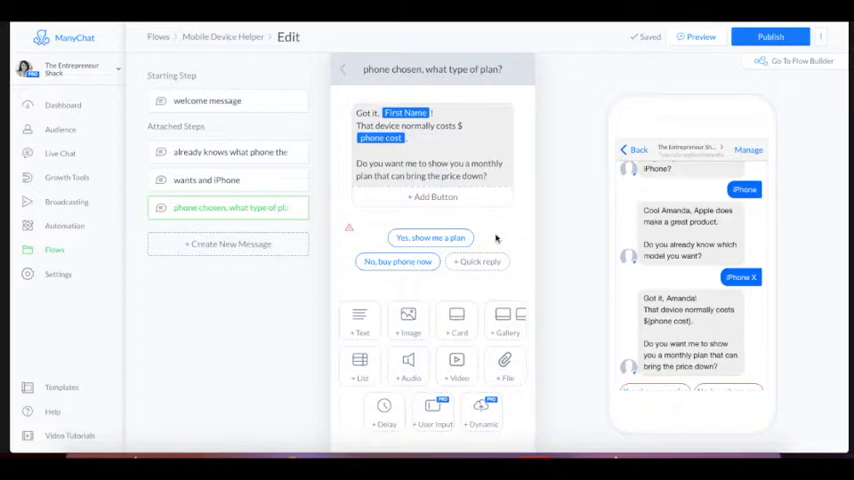
pyautogui.moveTo(461, 238)
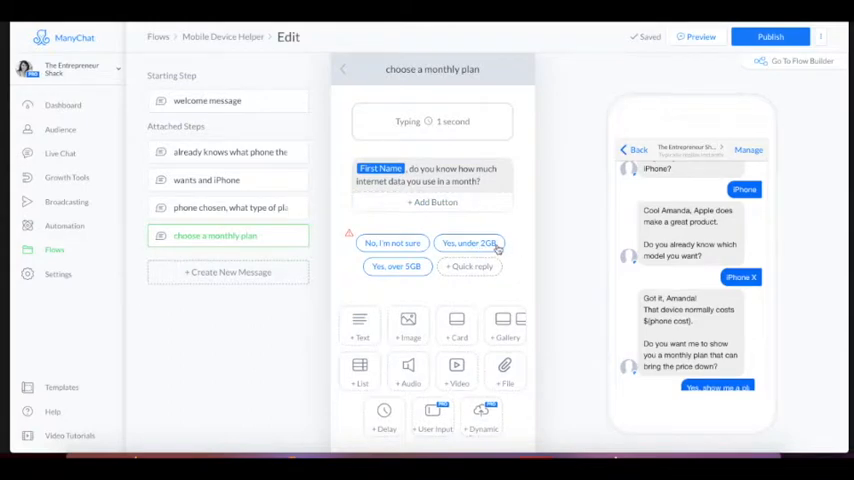
pyautogui.moveTo(482, 247)
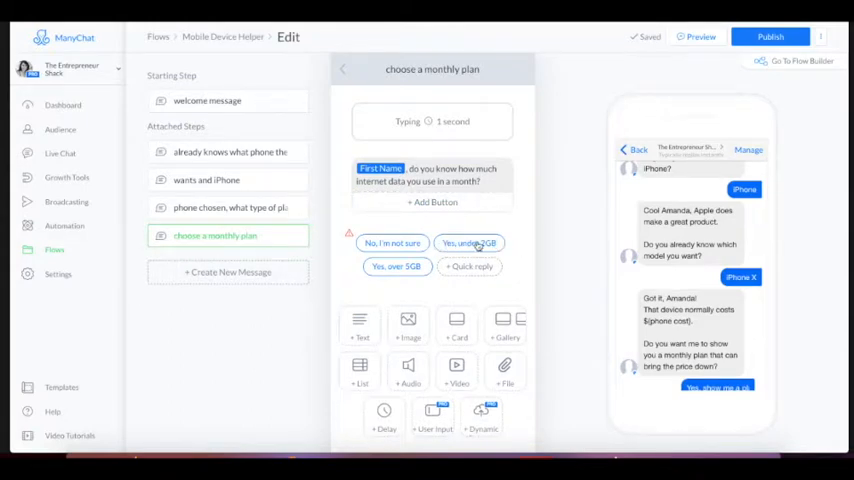
# Step: Link the 'Yes, under 2GB' reply to a new message and open it for editing
pyautogui.click(470, 243)
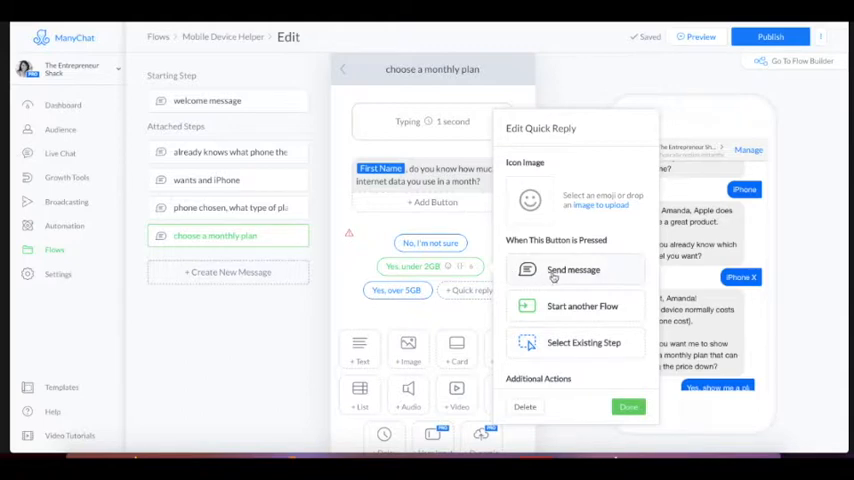
pyautogui.click(572, 269)
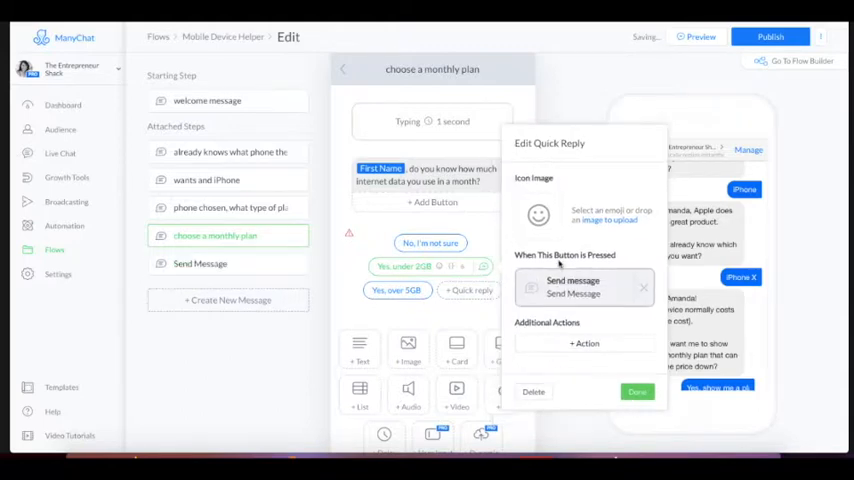
pyautogui.click(634, 392)
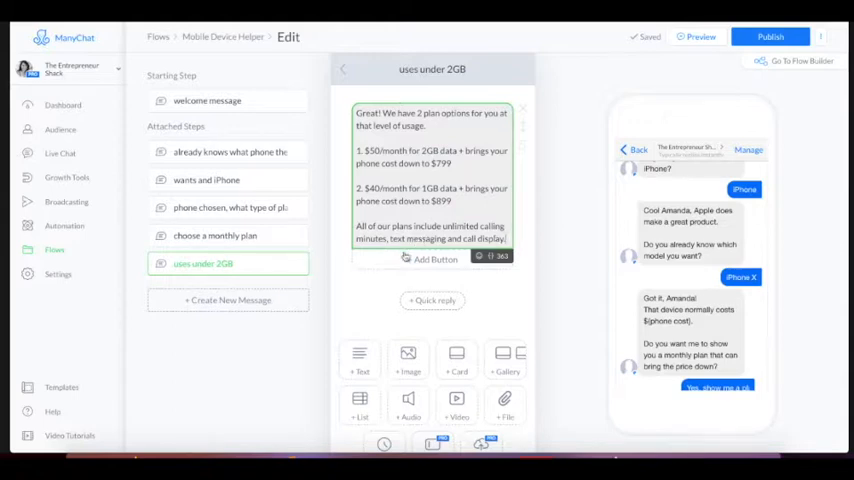
# Step: Type the 'Choo…' closing question and add Option 1 ($50/month) and Option 2 ($40/month) replies
pyautogui.write('Choose which option will suit you best')
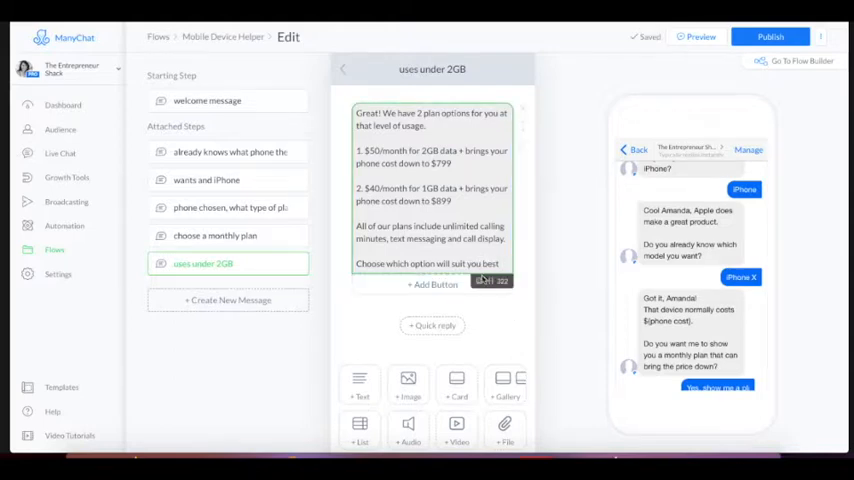
pyautogui.click(485, 281)
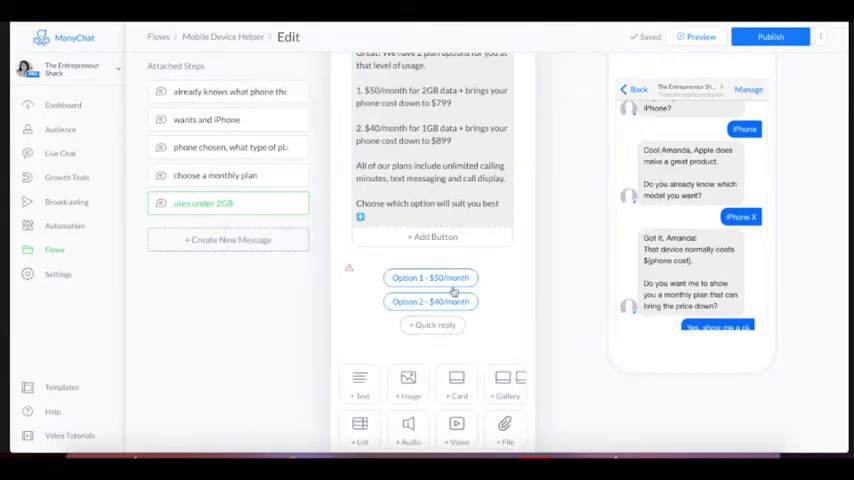
pyautogui.moveTo(422, 281)
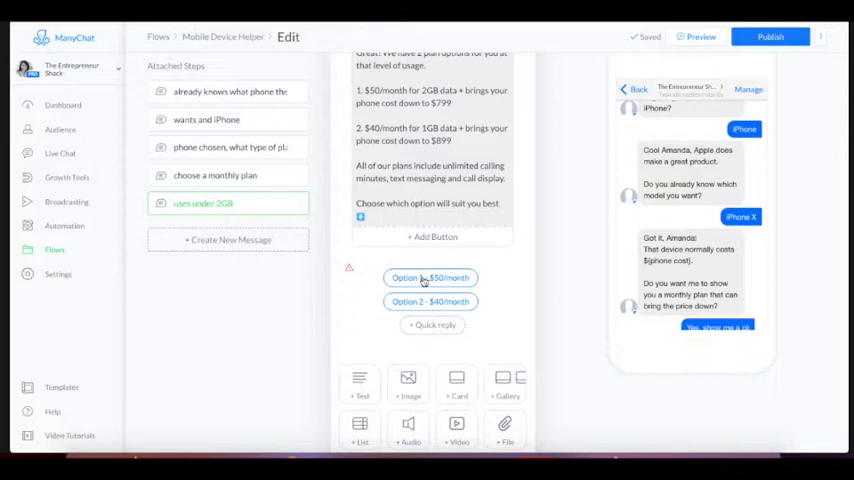
pyautogui.moveTo(430, 272)
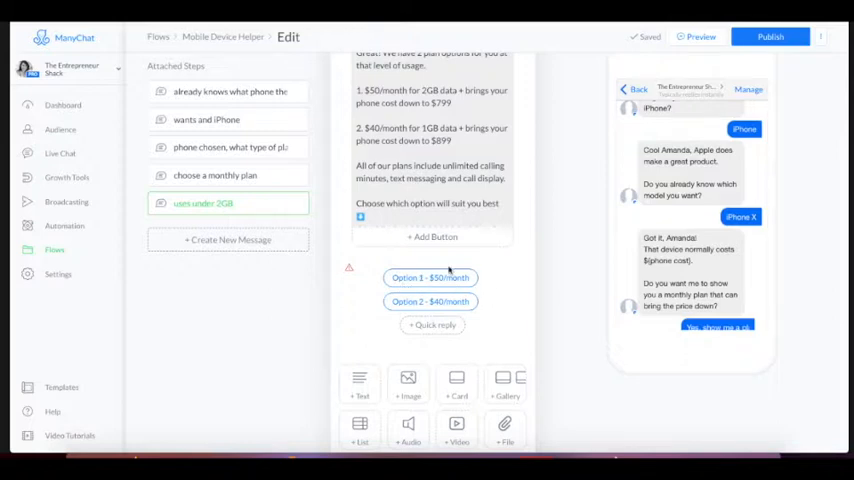
# Step: Link the Option 1 - $50/month reply to a new 'has chosen a plan' message
pyautogui.click(430, 278)
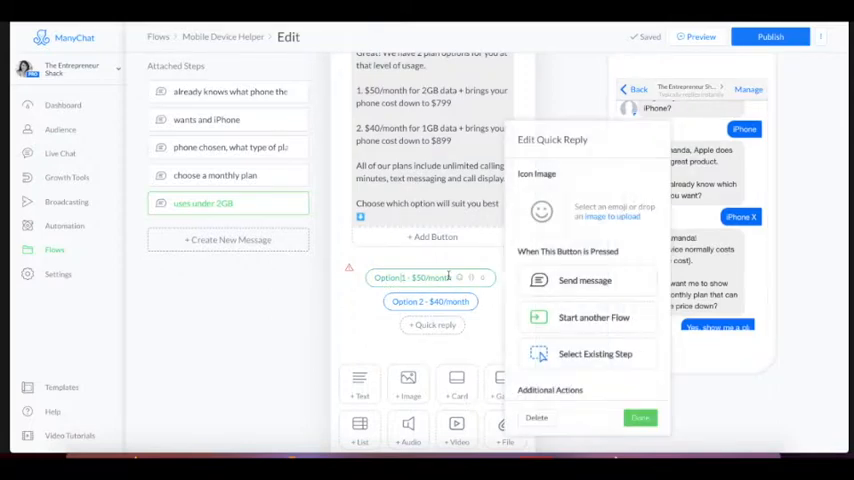
pyautogui.click(636, 417)
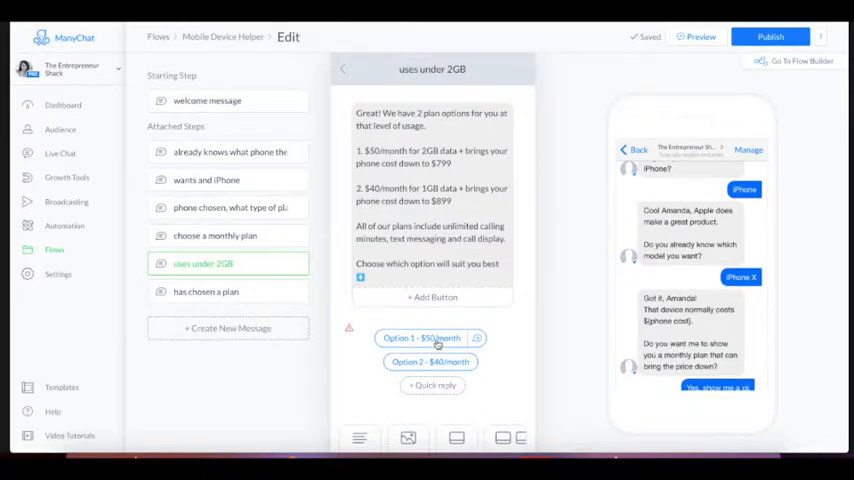
pyautogui.click(420, 338)
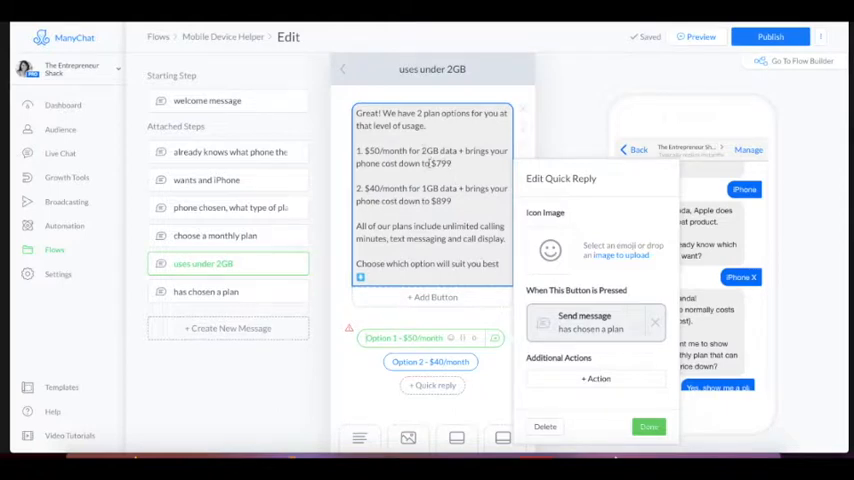
# Step: Add a reply action setting the phone cost custom field to 799, then view the message
pyautogui.click(596, 379)
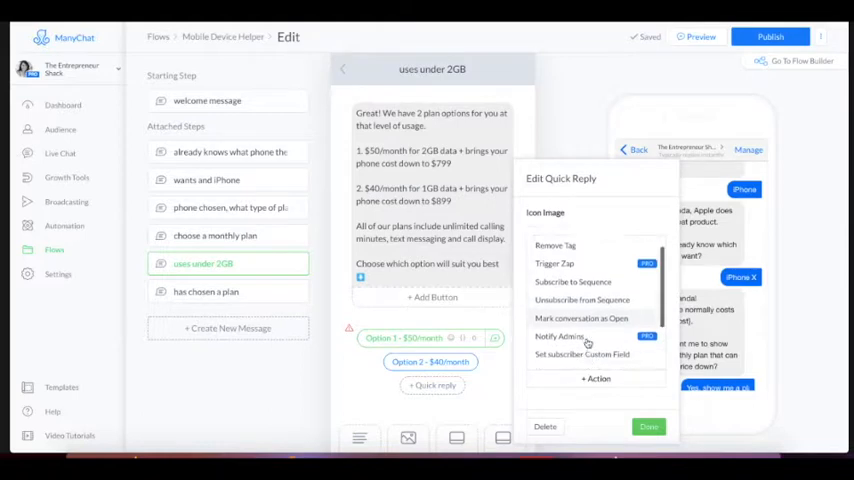
pyautogui.scroll(-3)
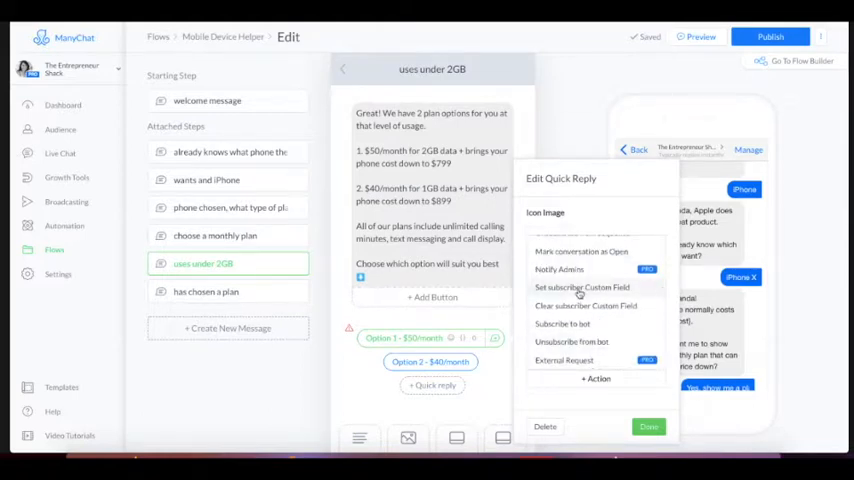
pyautogui.click(582, 287)
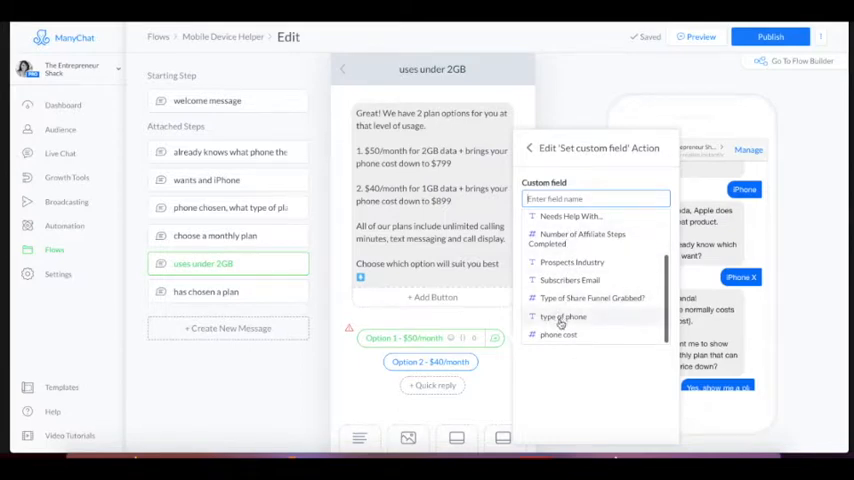
pyautogui.click(558, 335)
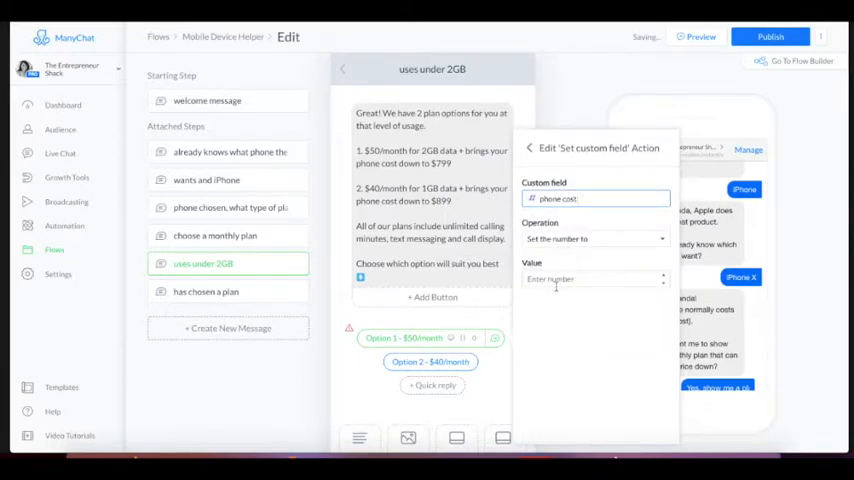
pyautogui.write('799')
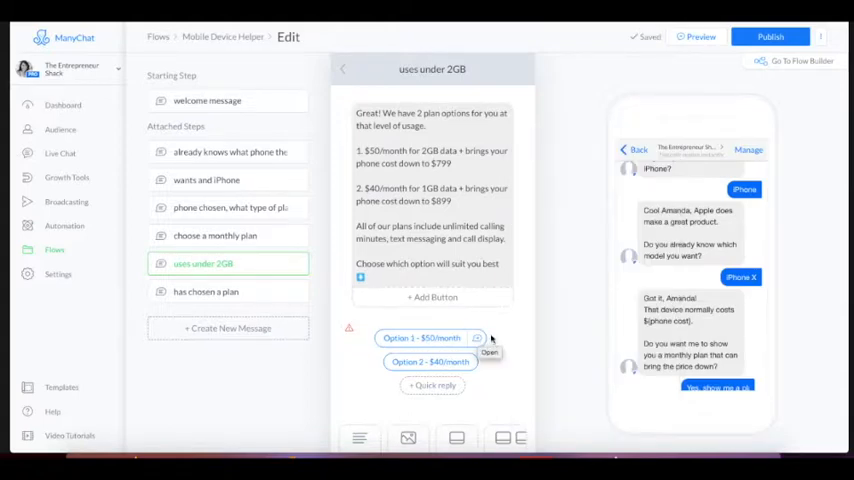
pyautogui.click(206, 291)
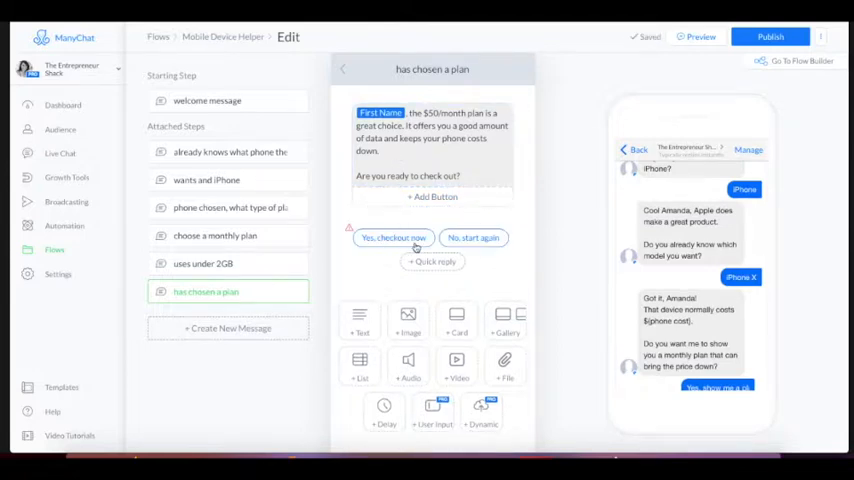
pyautogui.moveTo(424, 238)
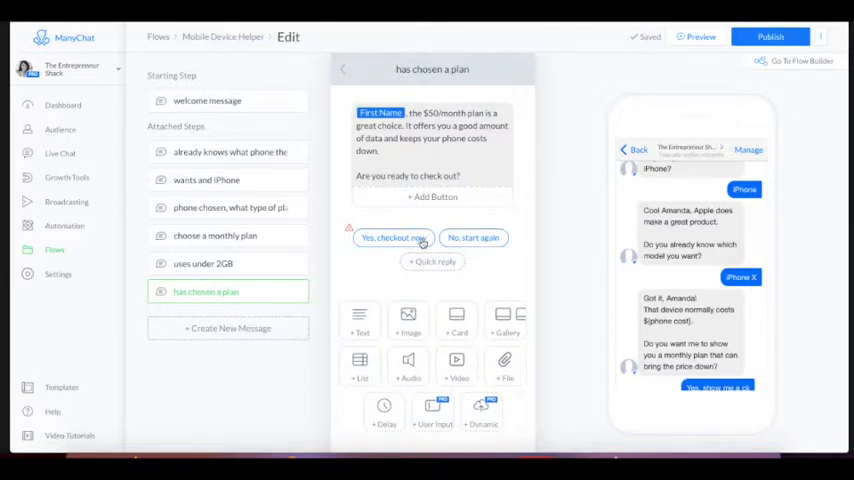
# Step: Edit the 'Yes, checkout now' reply to send a new check out message
pyautogui.click(393, 237)
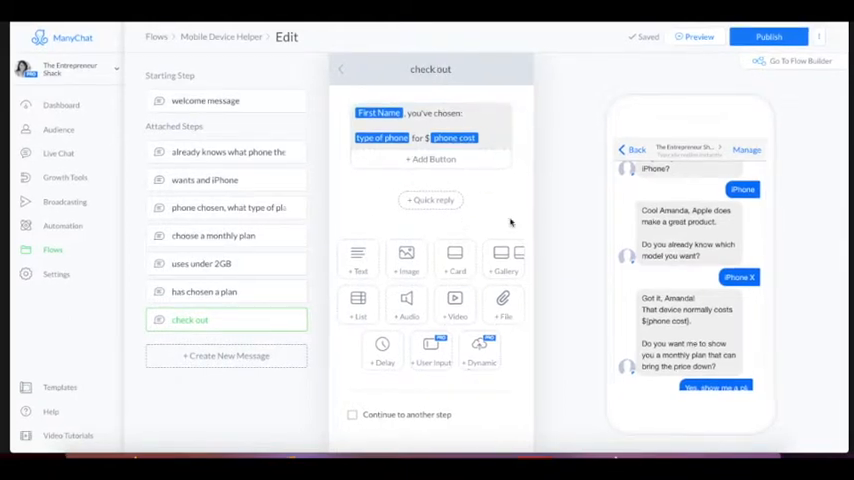
# Step: Review the check out message's phone type and cost fields, then add a new button
pyautogui.scroll(-3)
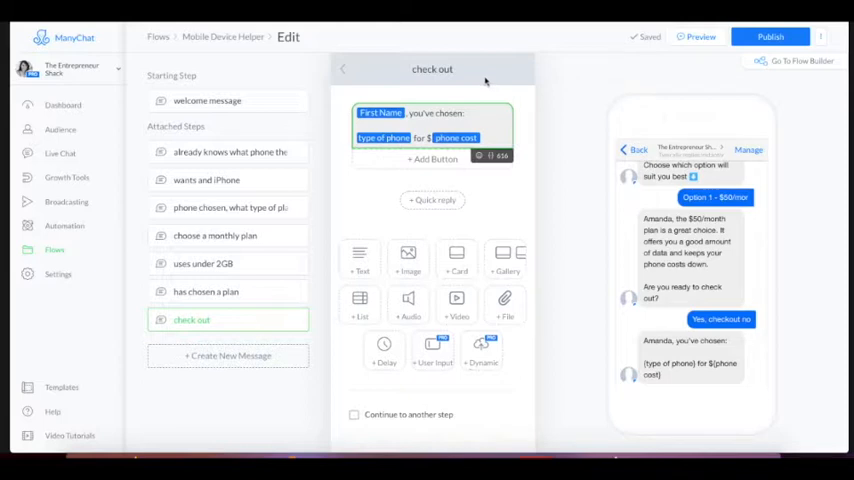
pyautogui.click(432, 158)
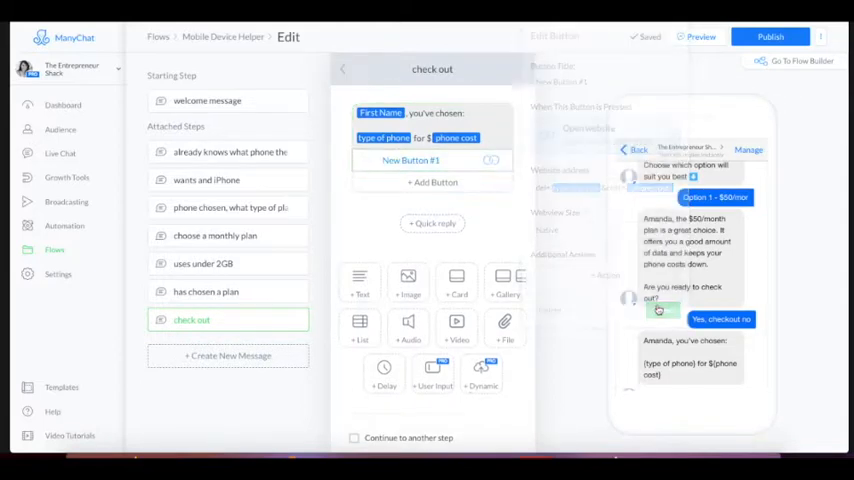
# Step: Return to the 'has chosen a plan' step from the Attached Steps sidebar
pyautogui.click(206, 291)
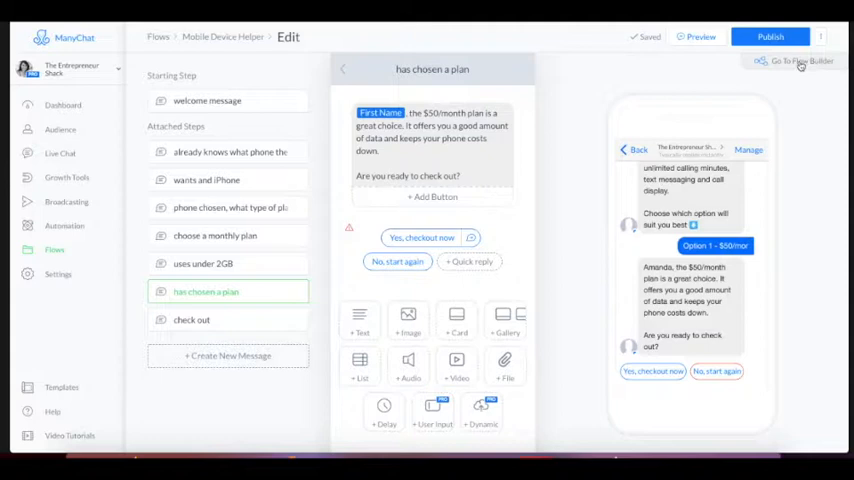
pyautogui.moveTo(801, 63)
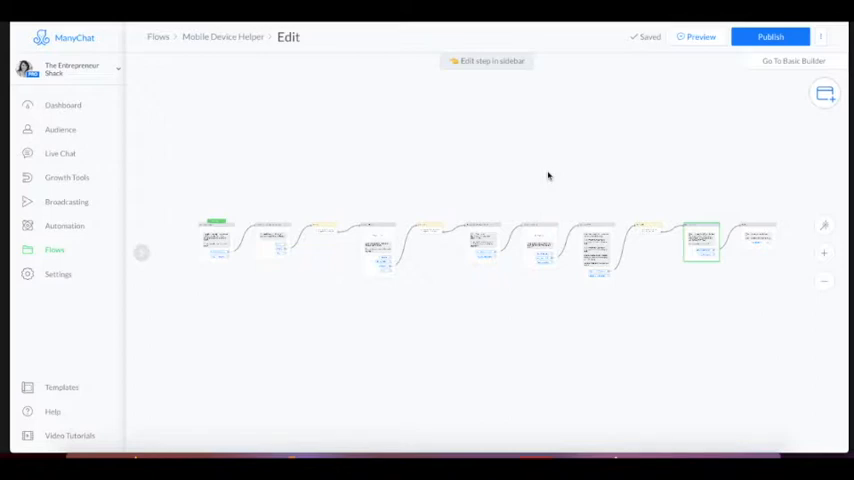
pyautogui.moveTo(591, 245)
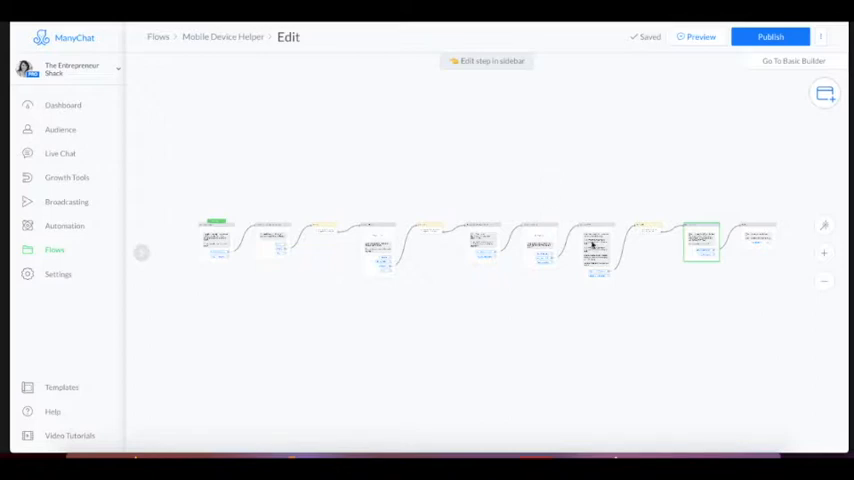
pyautogui.moveTo(714, 272)
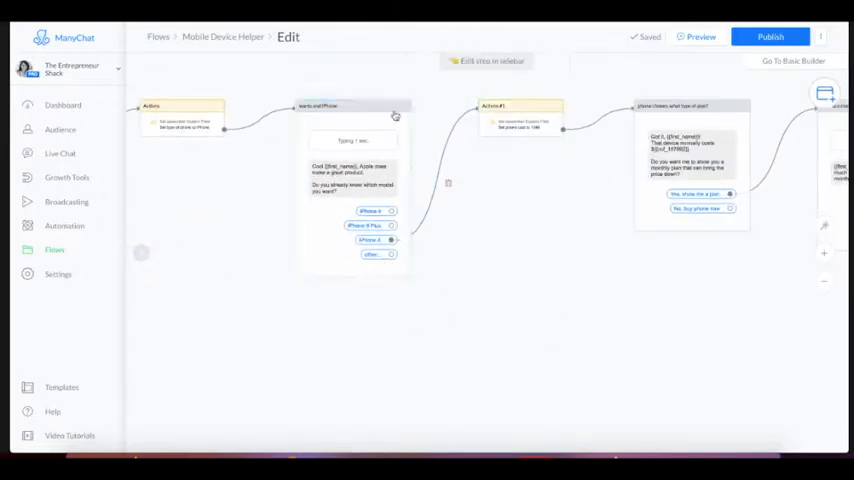
# Step: In Flow Builder, select the existing Android-or-iPhone question as the reply's next step
pyautogui.click(352, 106)
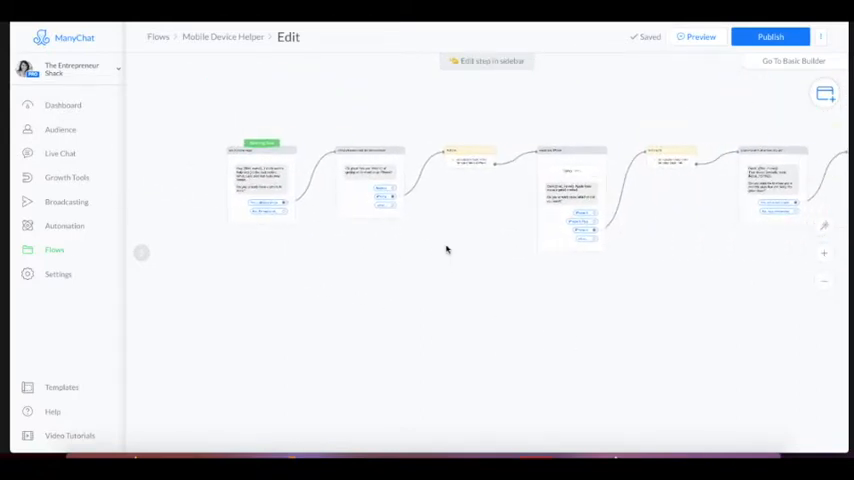
pyautogui.click(370, 185)
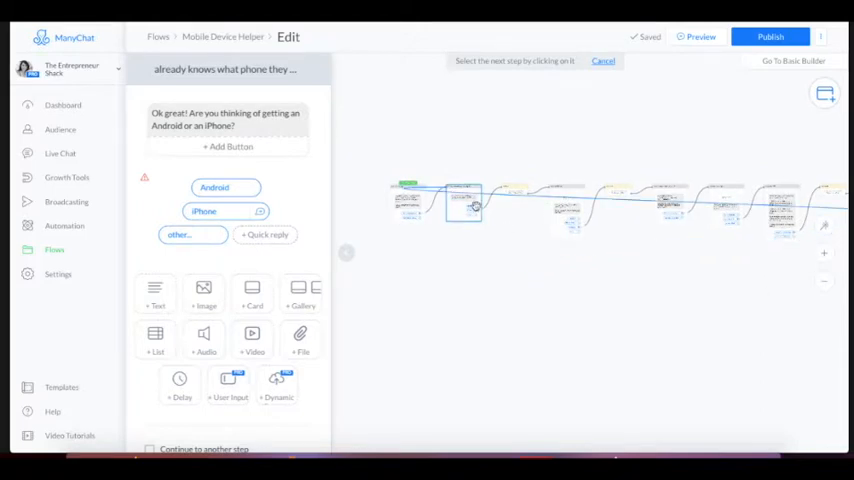
pyautogui.click(465, 205)
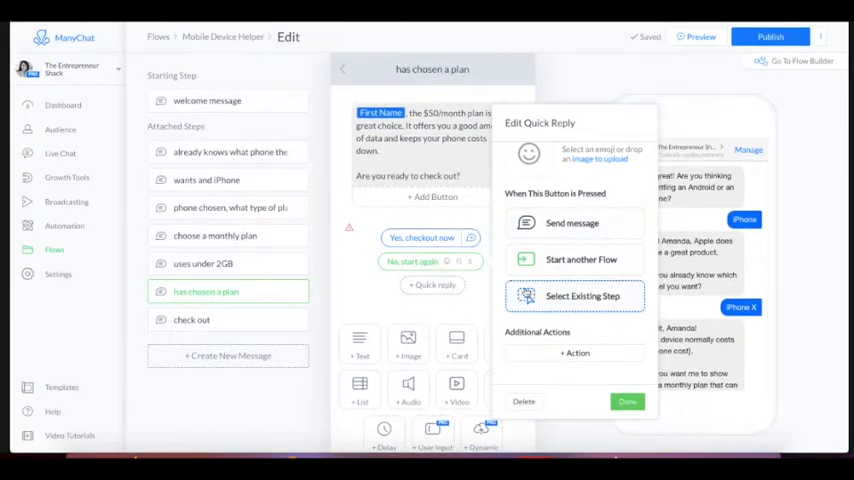
pyautogui.moveTo(573, 305)
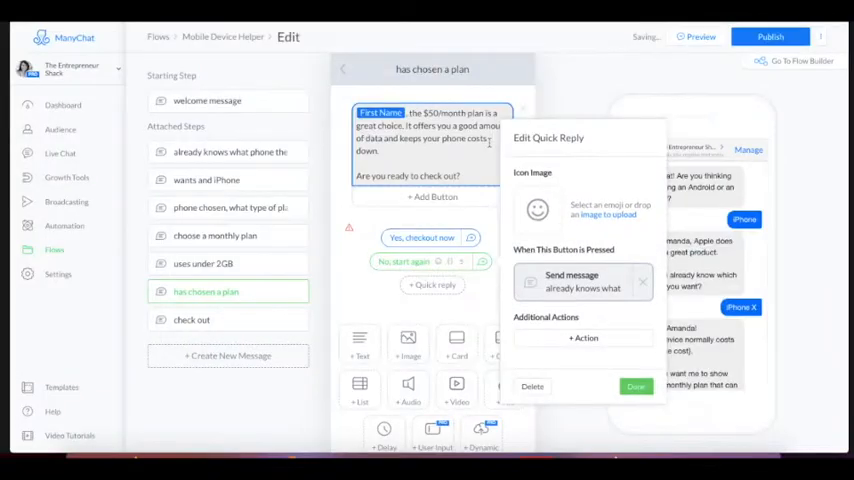
# Step: Confirm the 'No, start again' link and open the Android-or-iPhone question step
pyautogui.click(630, 386)
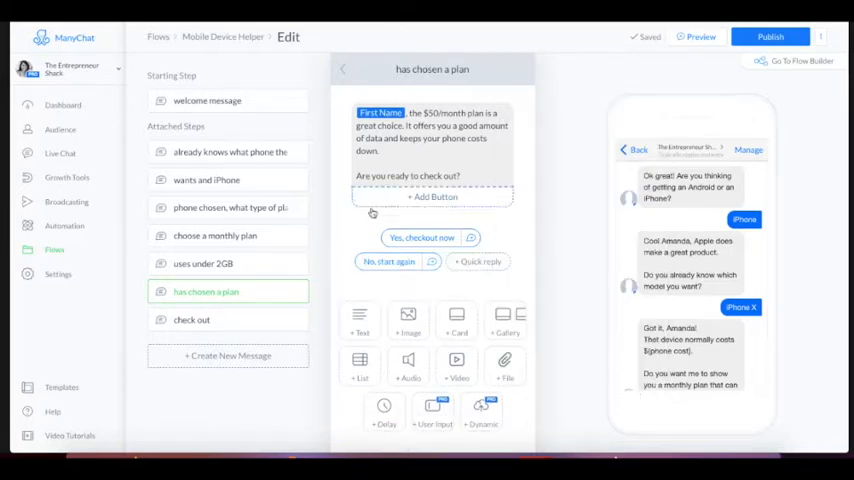
pyautogui.click(228, 152)
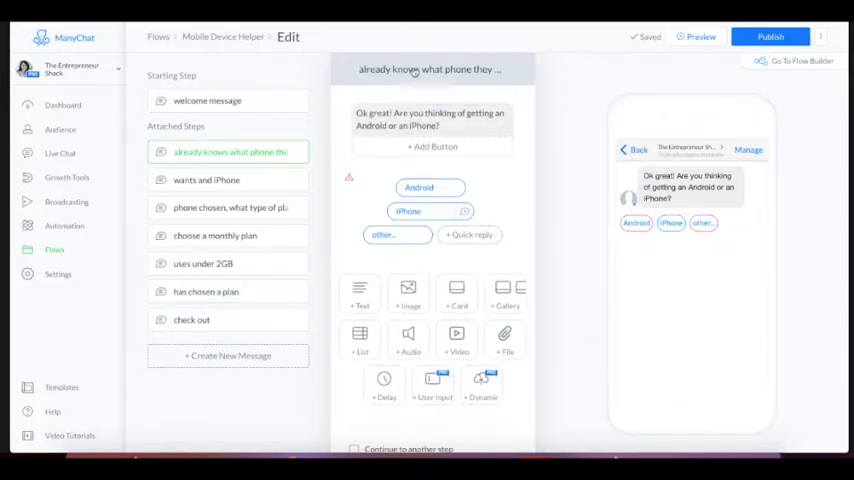
pyautogui.click(425, 119)
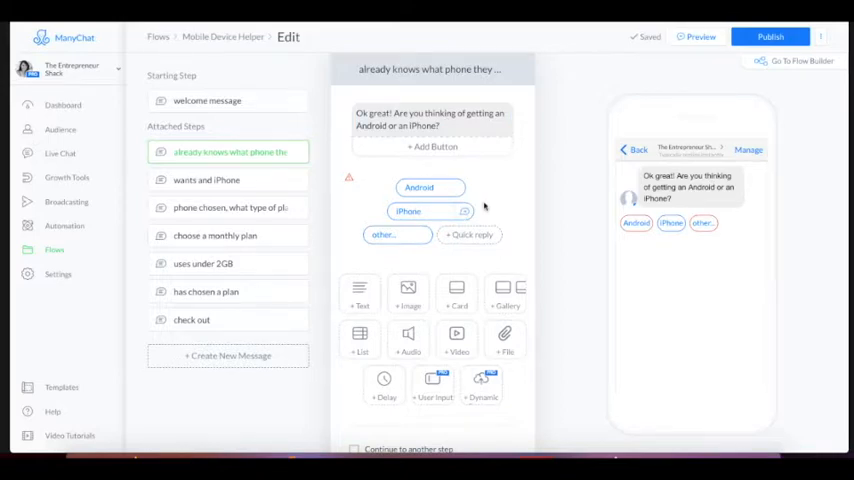
pyautogui.moveTo(499, 203)
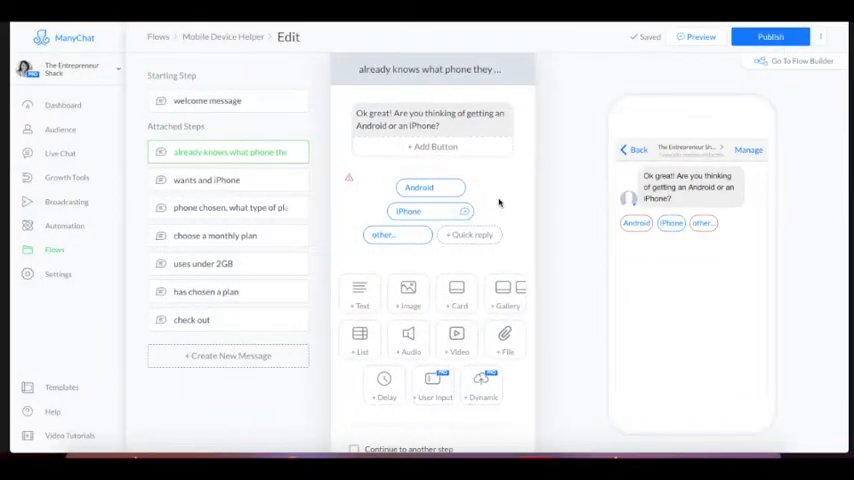
pyautogui.moveTo(412, 240)
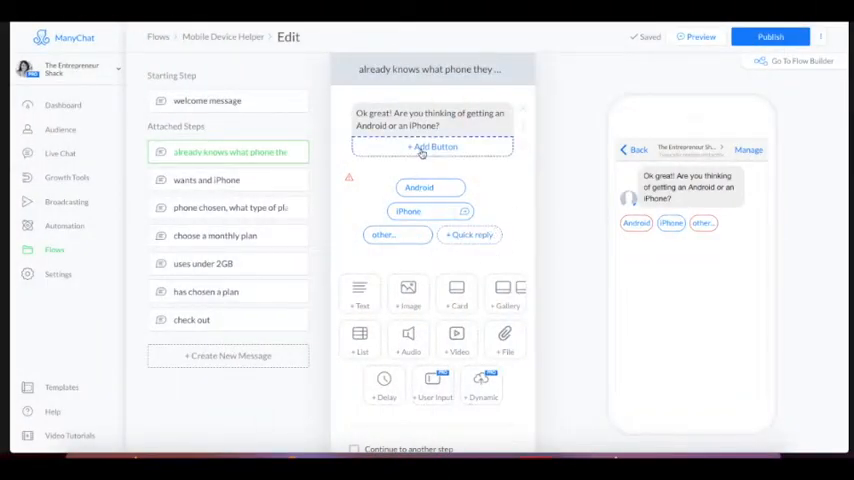
pyautogui.click(431, 147)
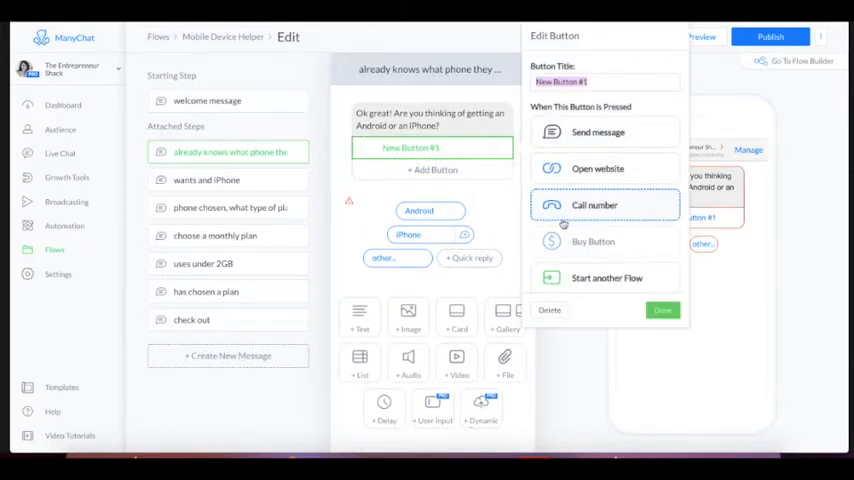
pyautogui.scroll(-3)
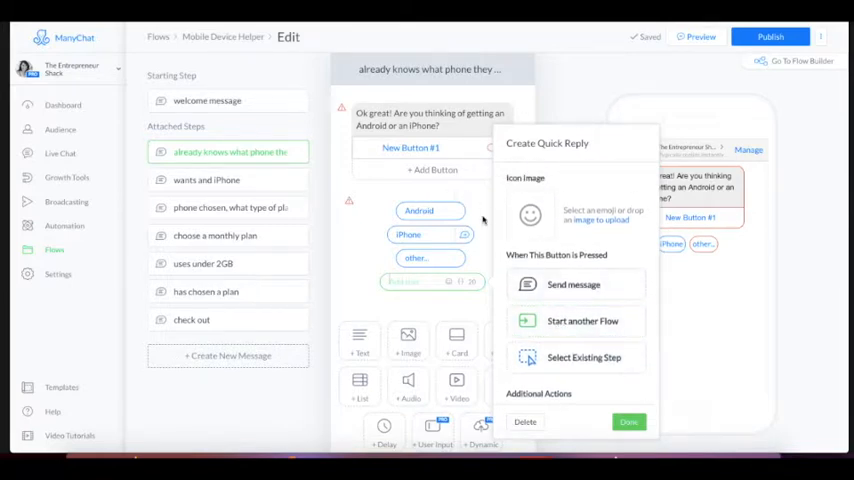
pyautogui.click(628, 422)
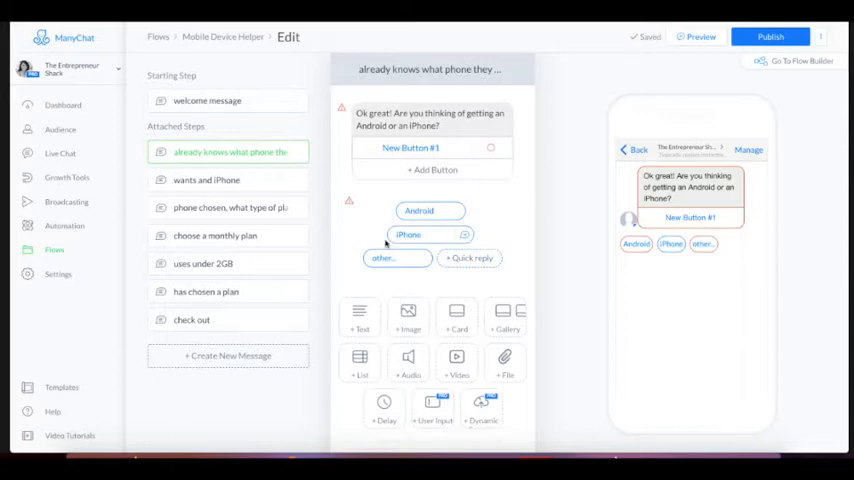
pyautogui.moveTo(637, 244)
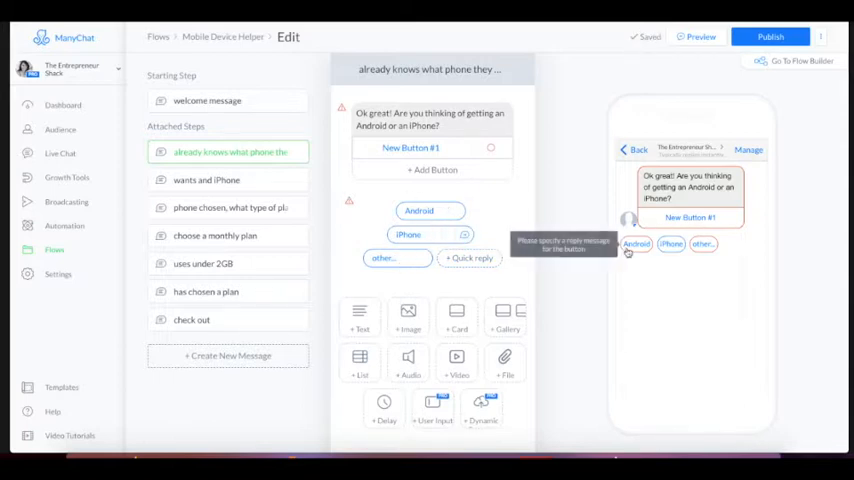
pyautogui.moveTo(640, 281)
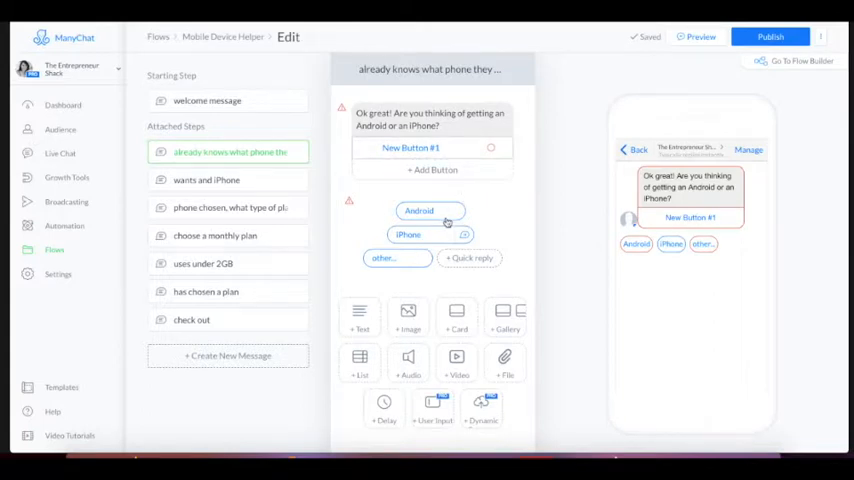
pyautogui.click(425, 147)
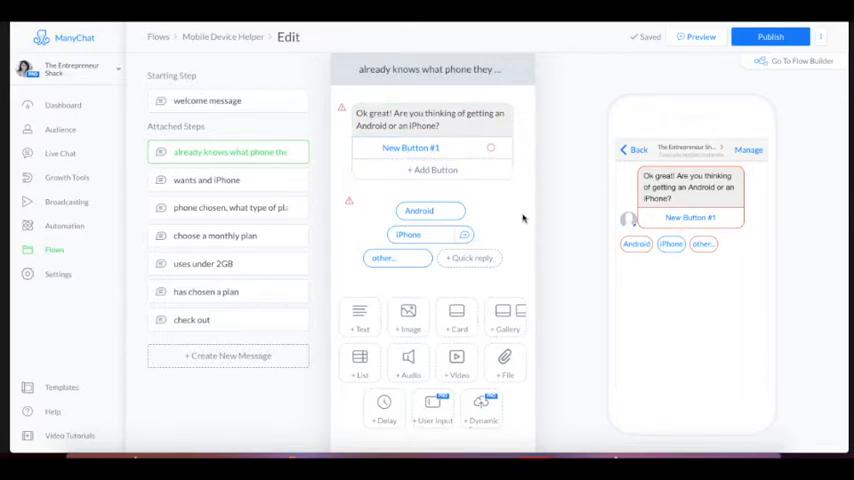
pyautogui.moveTo(518, 212)
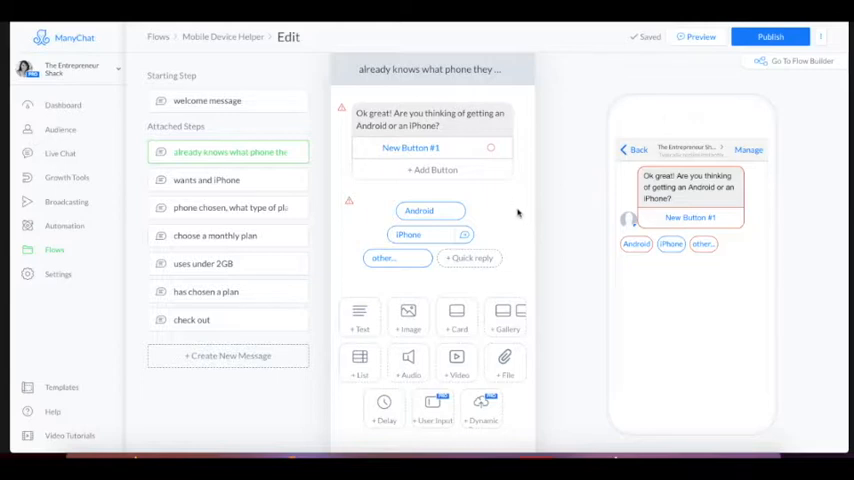
pyautogui.moveTo(501, 208)
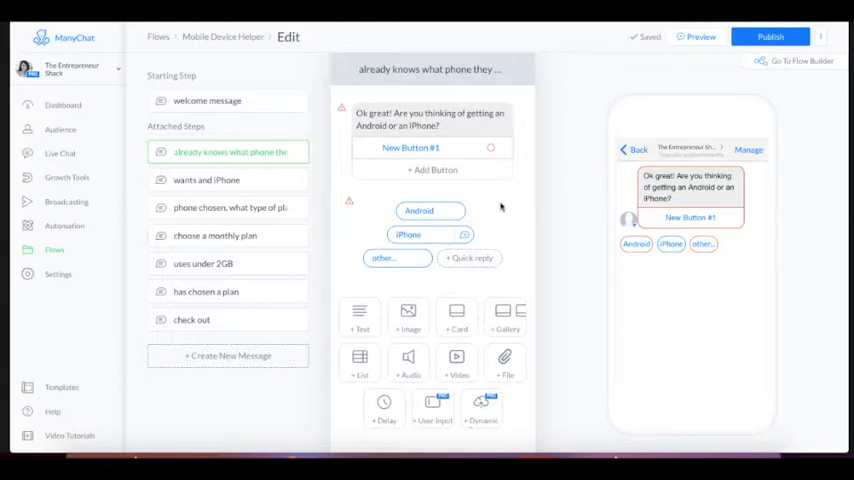
pyautogui.moveTo(492, 196)
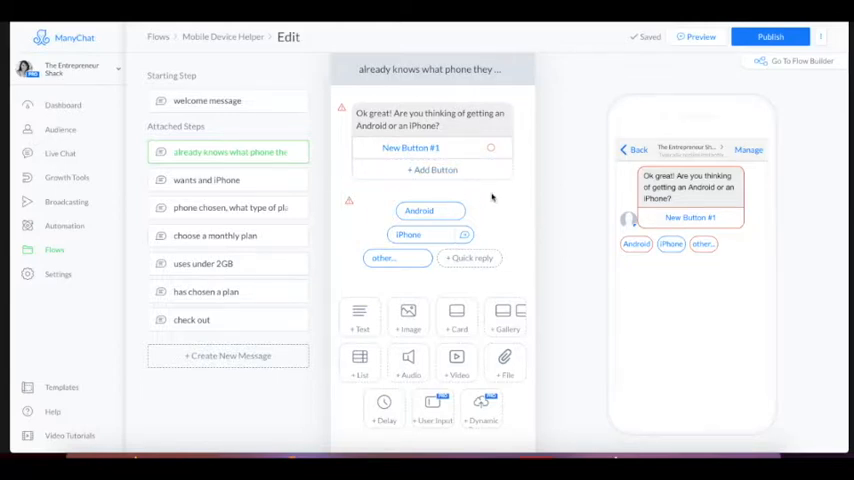
pyautogui.moveTo(448, 287)
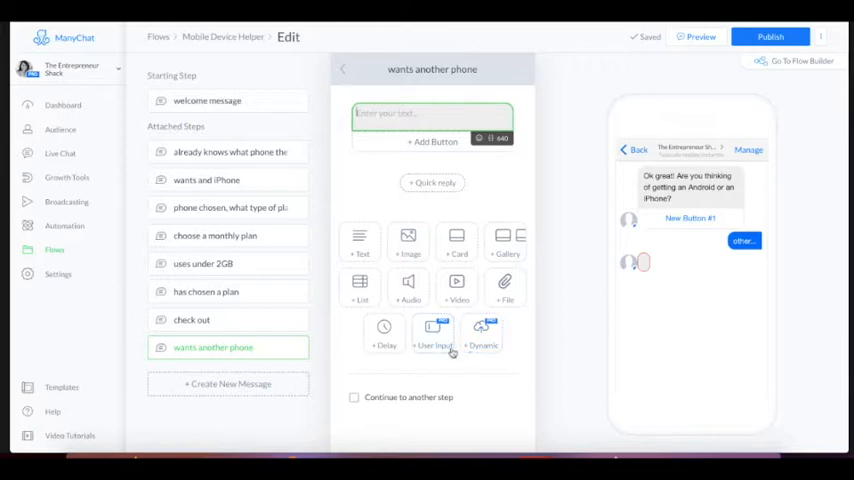
# Step: Add a User Input asking 'Cool, that's tons of different devices out there…' to type their device
pyautogui.click(432, 333)
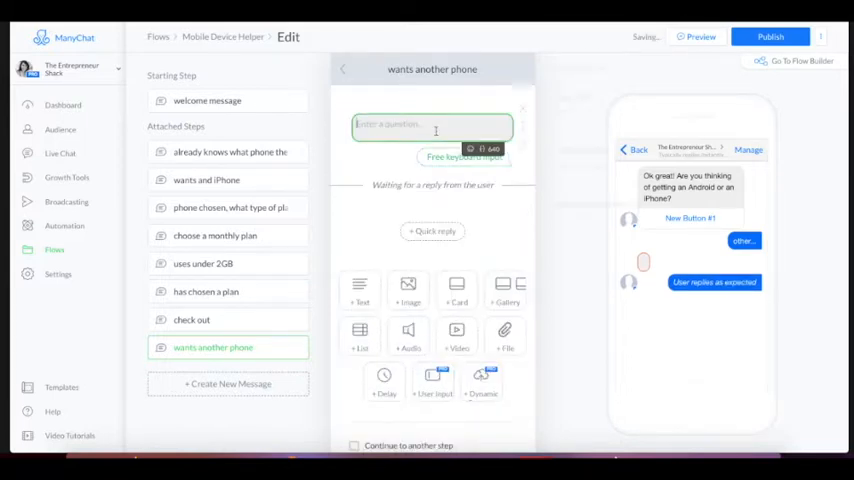
pyautogui.click(432, 127)
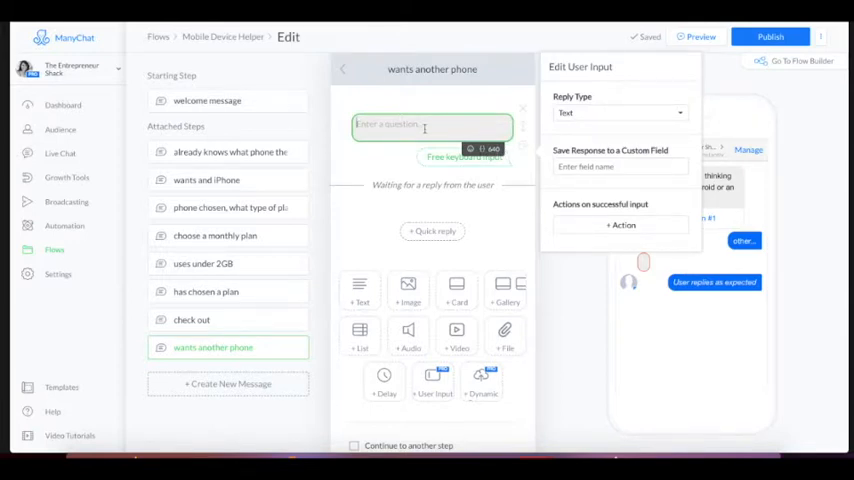
pyautogui.write("Cool, that's tons of different devices out there, do you mind typing the one below that you want?")
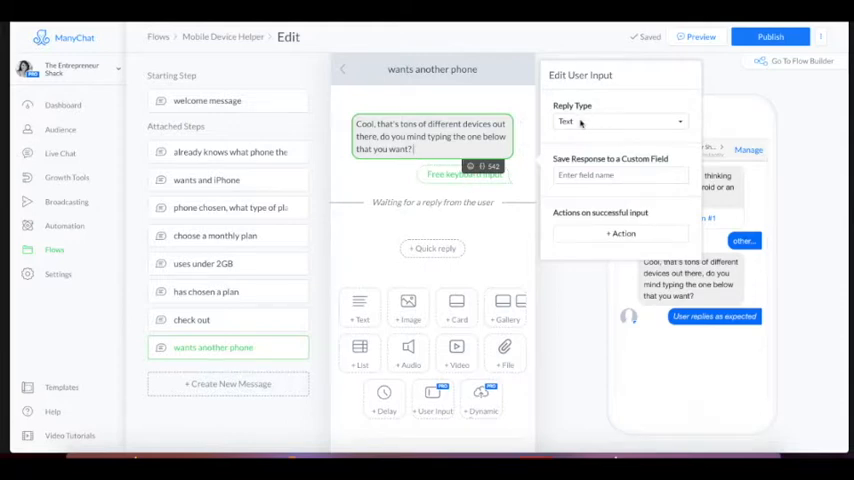
# Step: Keep the reply type as Text and store the answer in the 'type of phone' custom field
pyautogui.click(620, 121)
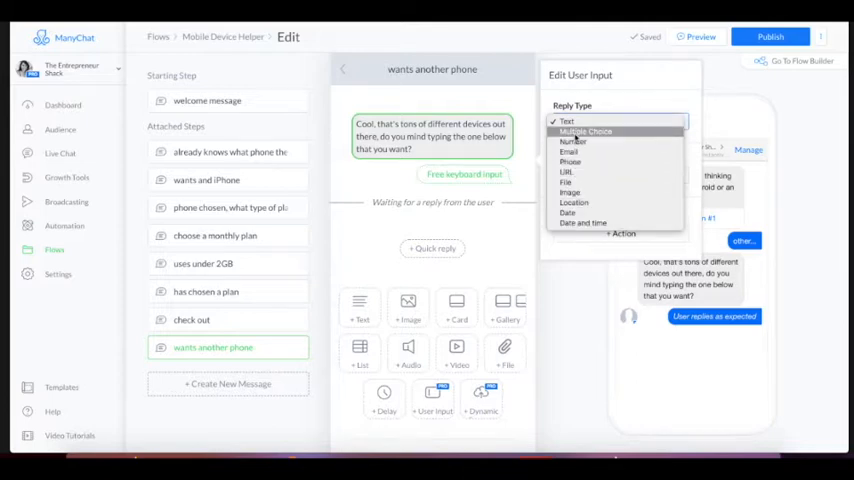
pyautogui.moveTo(573, 151)
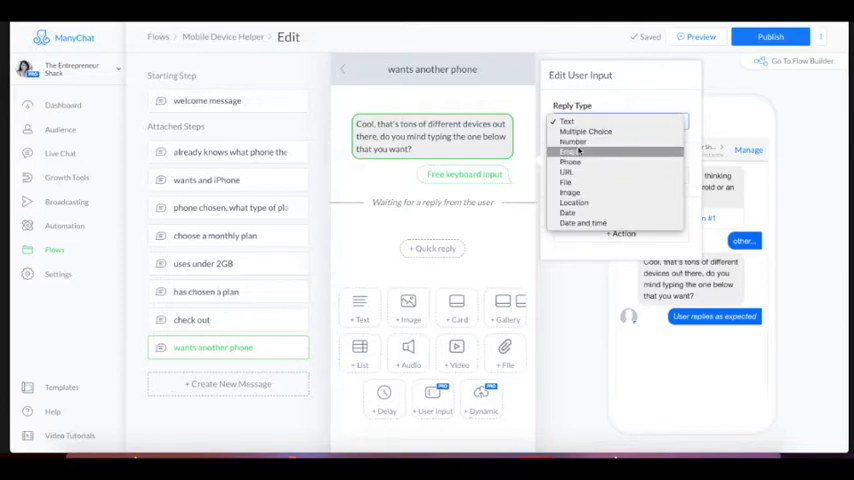
pyautogui.moveTo(574, 172)
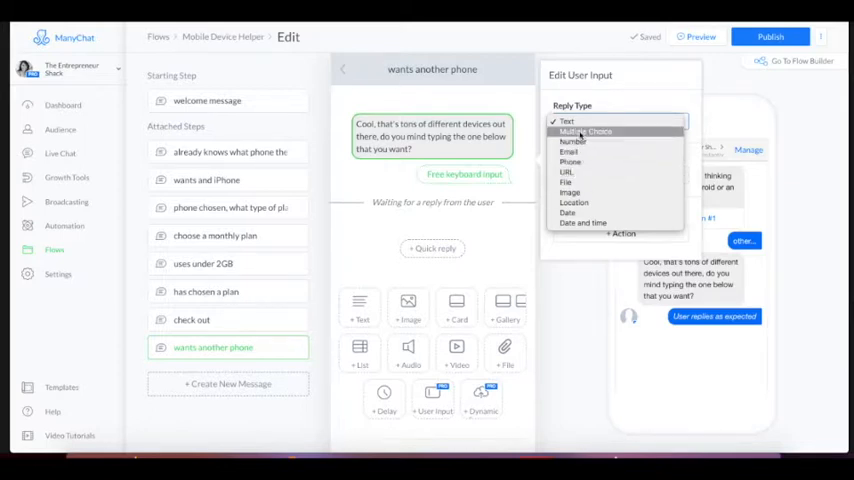
pyautogui.click(569, 121)
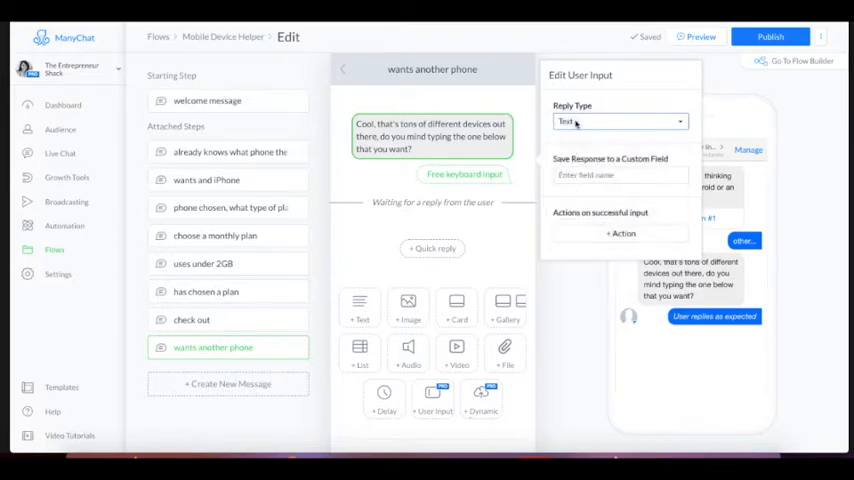
pyautogui.click(620, 175)
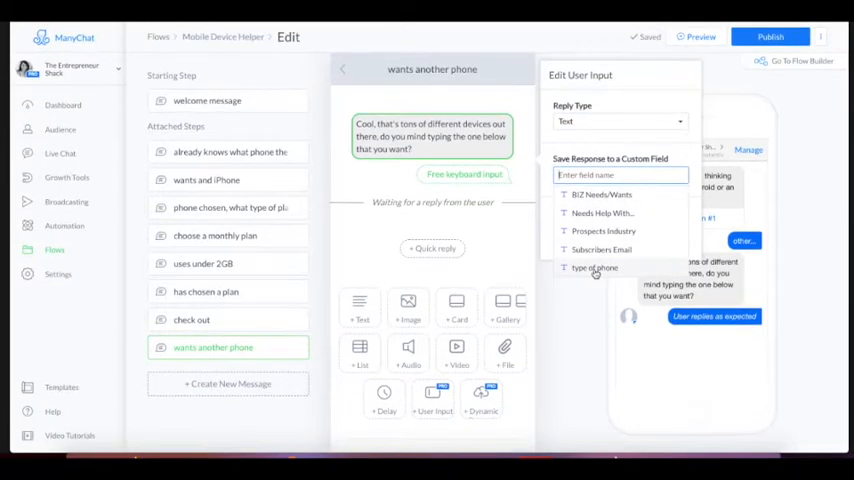
pyautogui.click(594, 267)
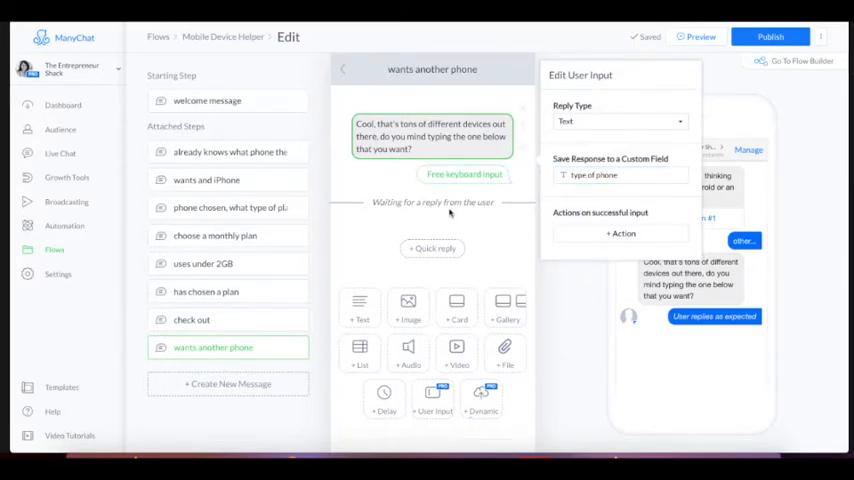
pyautogui.moveTo(513, 208)
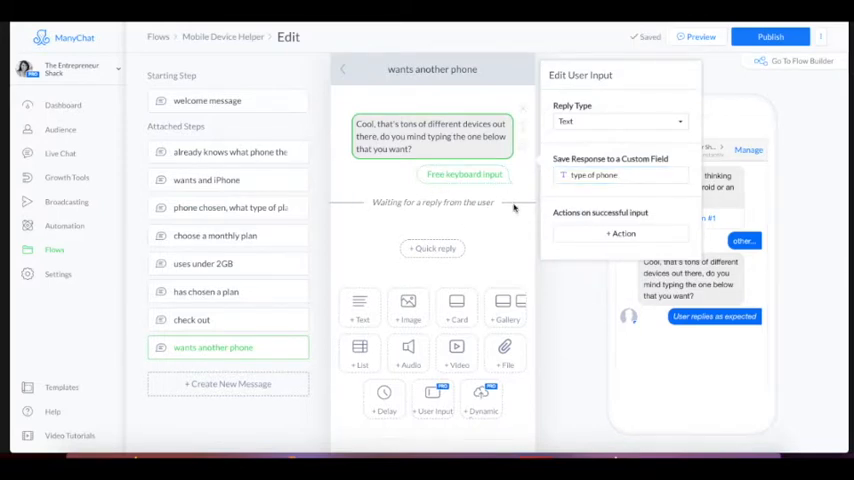
pyautogui.moveTo(432, 248)
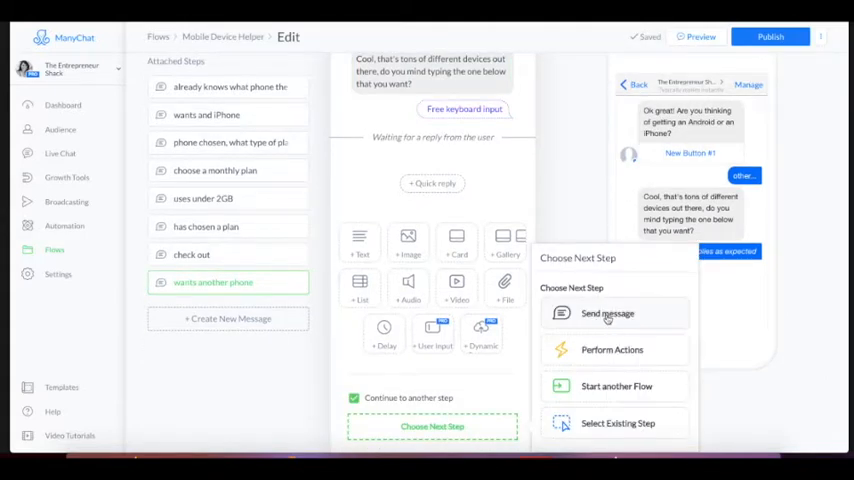
# Step: Add a follow-up message saying their phone isn't carried, with a 'start over' reply
pyautogui.click(607, 313)
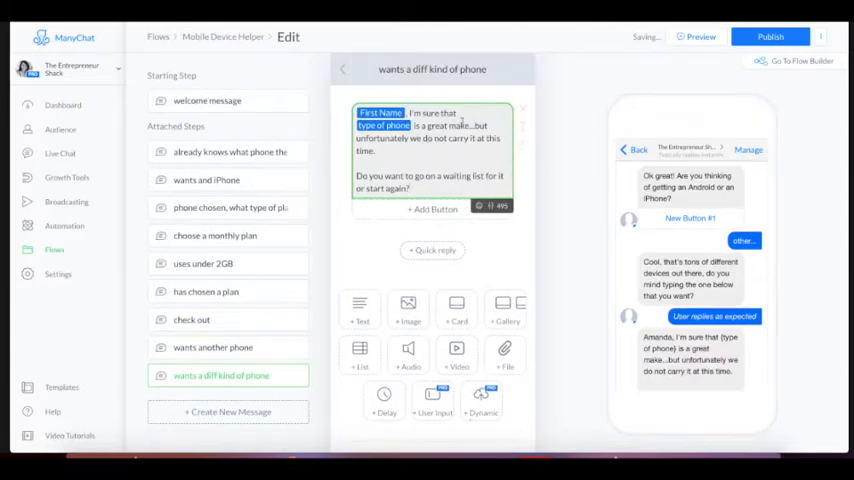
pyautogui.scroll(-3)
pyautogui.write('start over')
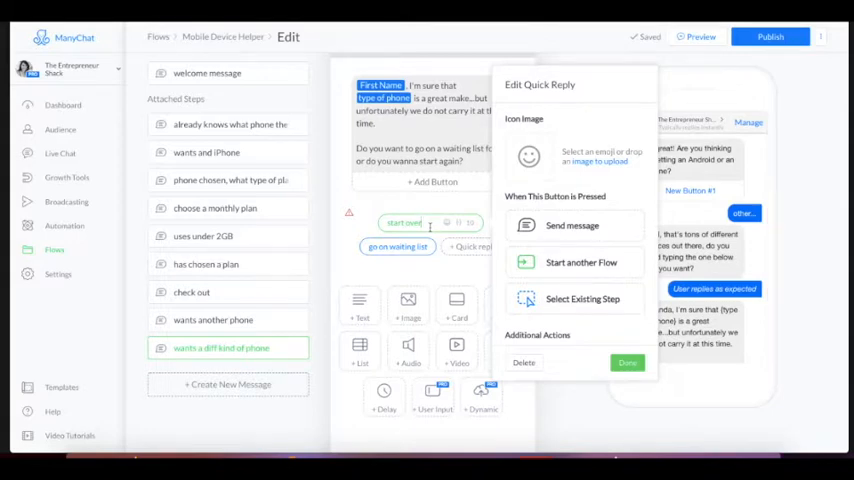
pyautogui.moveTo(542, 284)
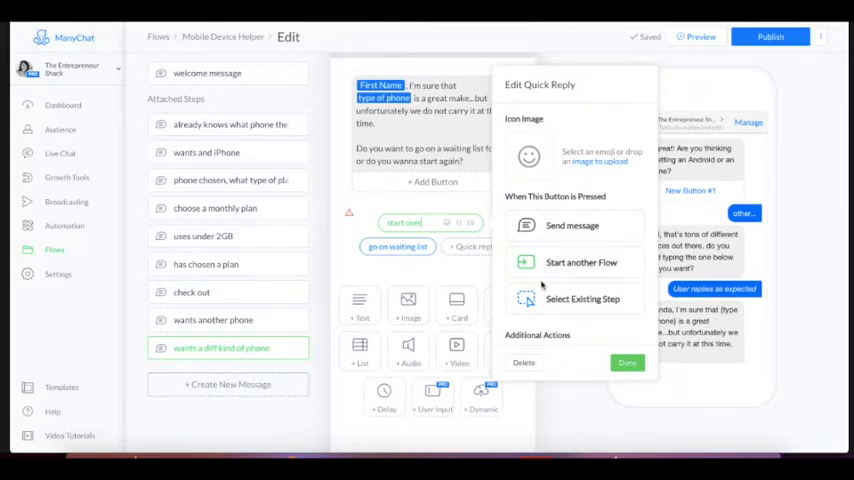
pyautogui.click(626, 362)
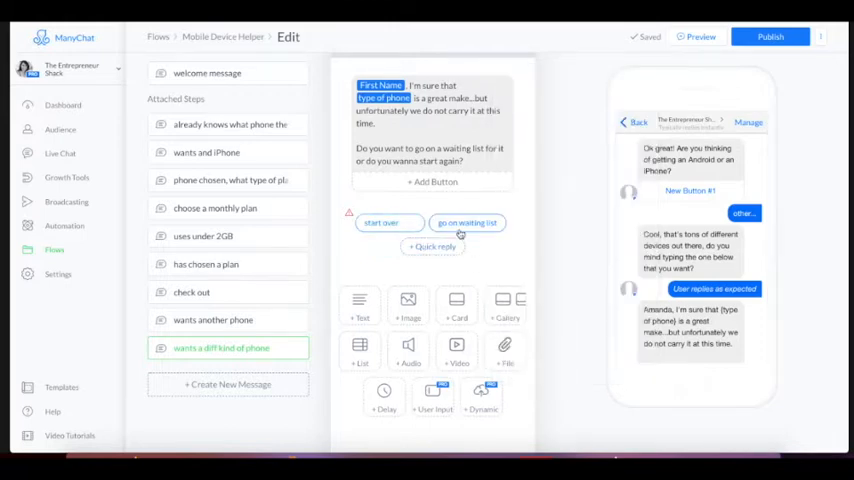
# Step: Make the 'go on waiting list' reply add the new tag 'PHone waiting list'
pyautogui.click(467, 222)
pyautogui.write('PHone waiting list')
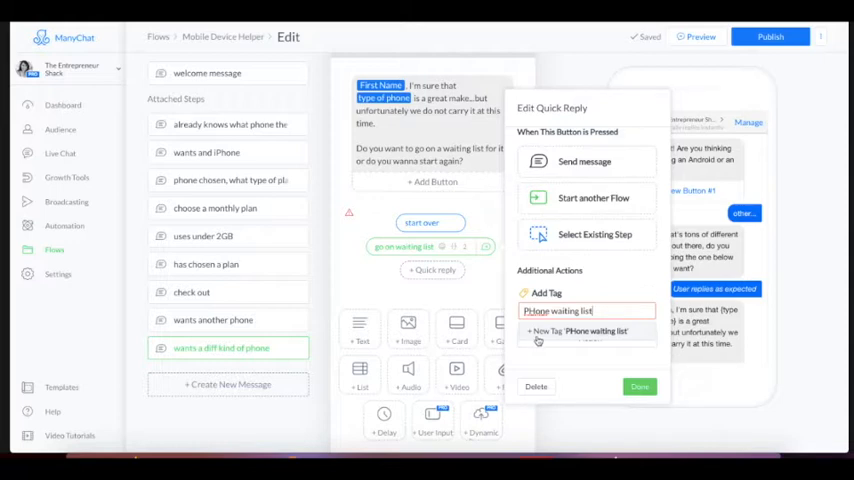
pyautogui.click(576, 331)
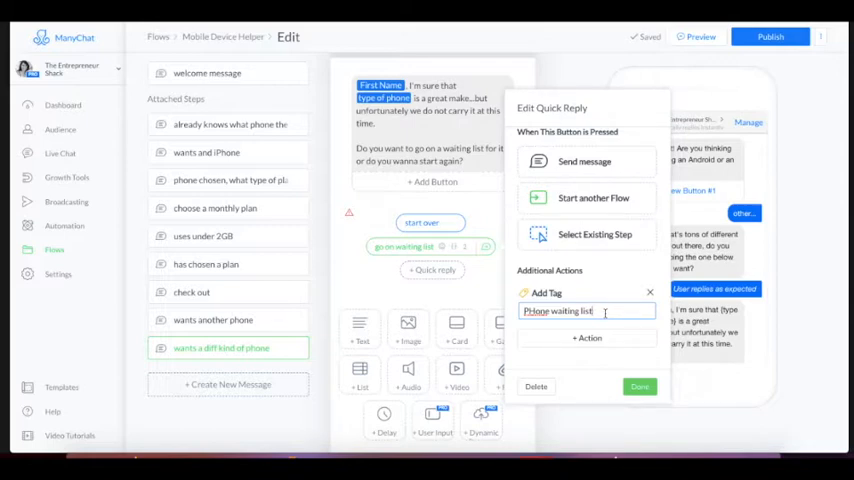
pyautogui.click(638, 386)
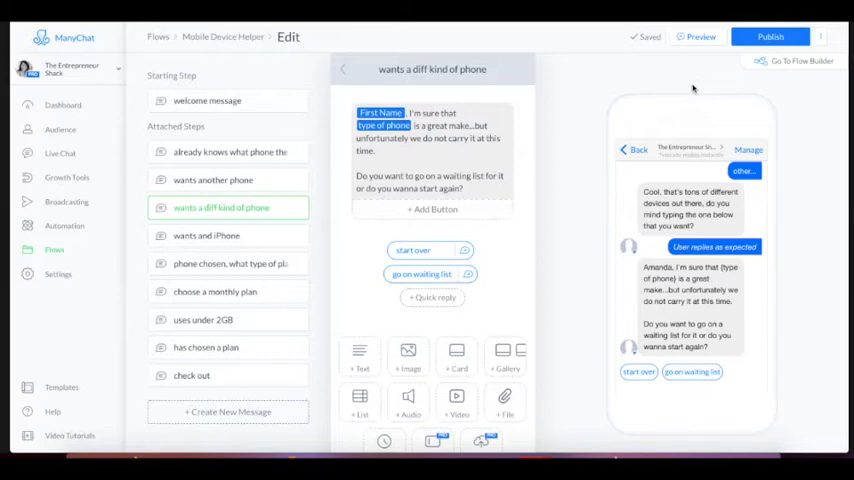
pyautogui.moveTo(734, 75)
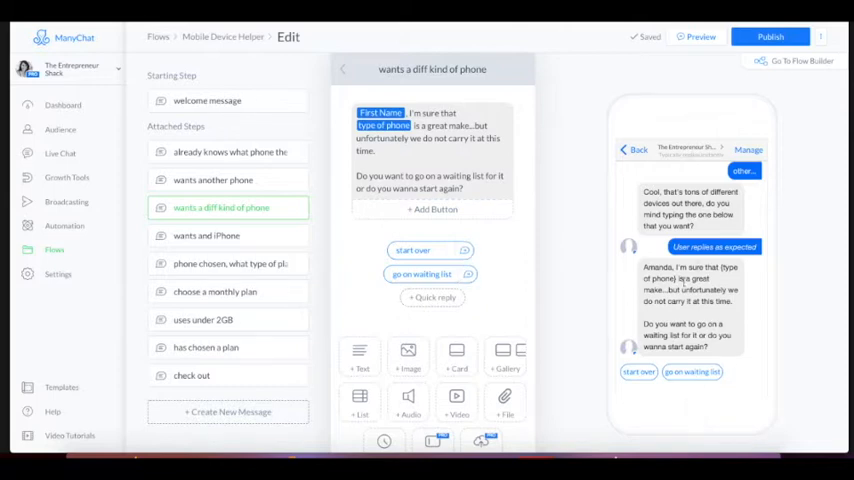
pyautogui.moveTo(614, 67)
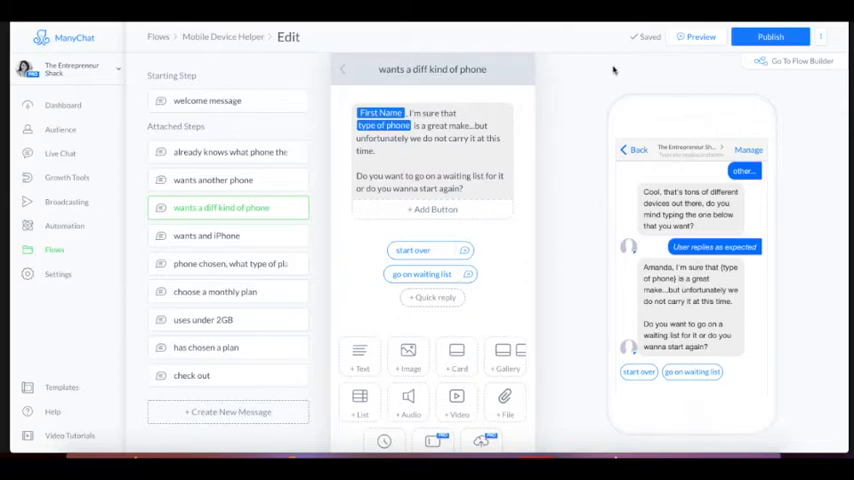
# Step: Publish the Mobile Device Helper flow and confirm it reads Saved and Published
pyautogui.click(767, 39)
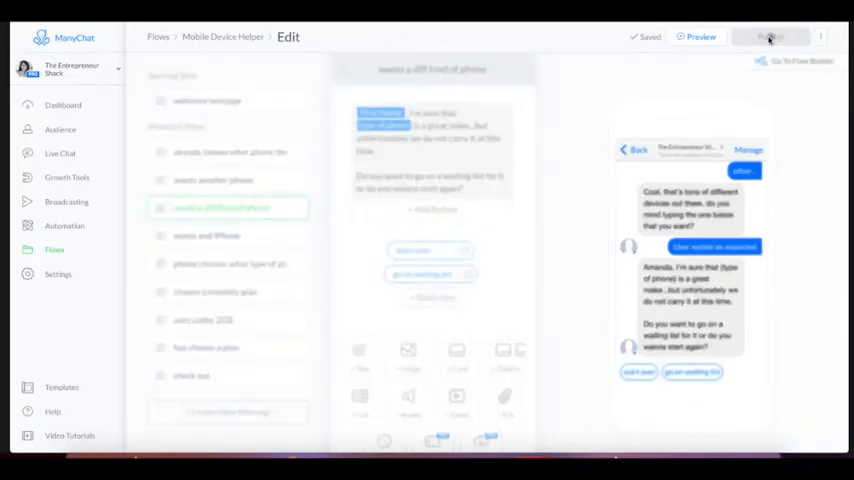
pyautogui.click(760, 38)
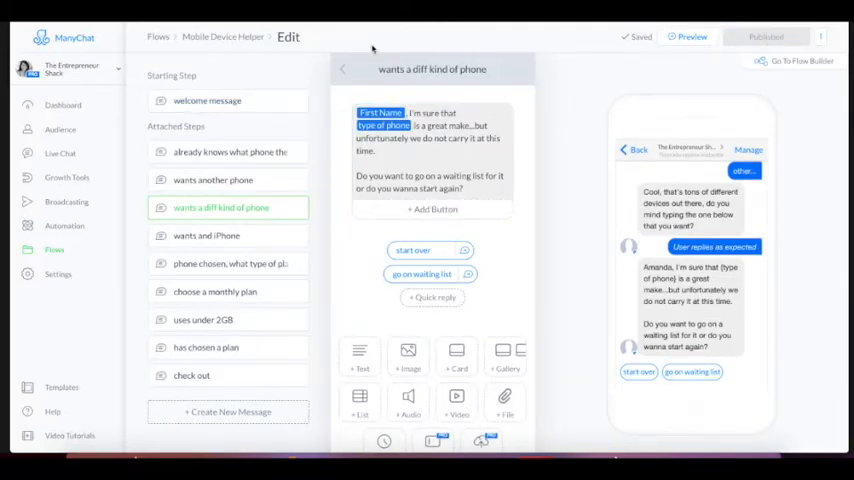
pyautogui.moveTo(67, 178)
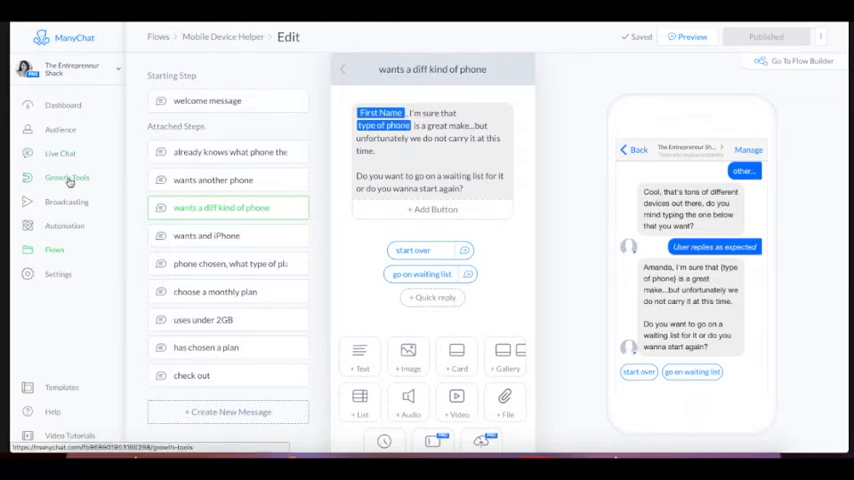
# Step: Go to Growth Tools and start a new growth tool
pyautogui.click(66, 177)
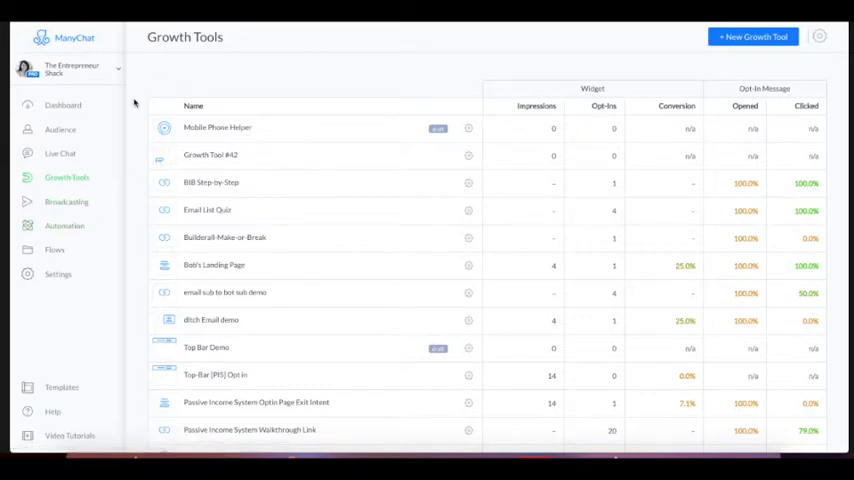
pyautogui.moveTo(144, 181)
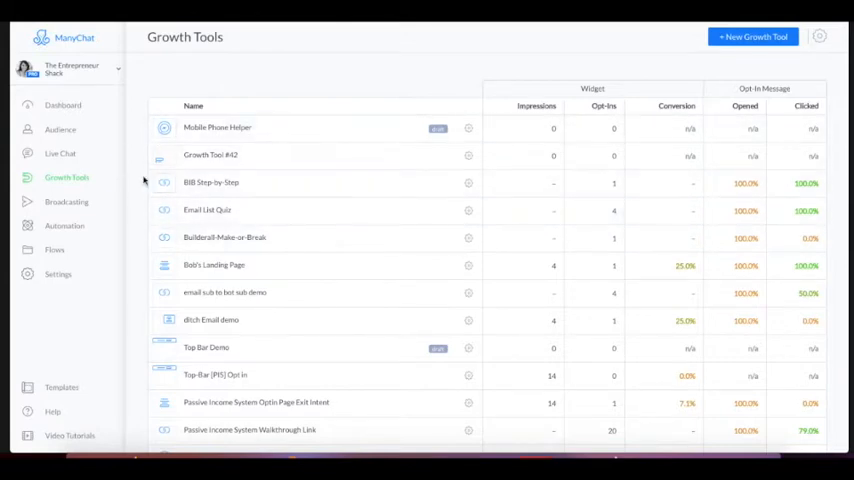
pyautogui.click(754, 38)
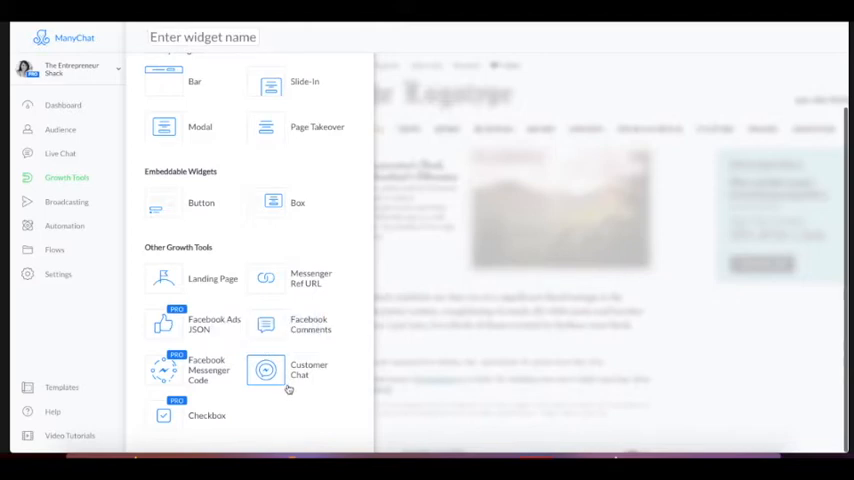
pyautogui.moveTo(266, 370)
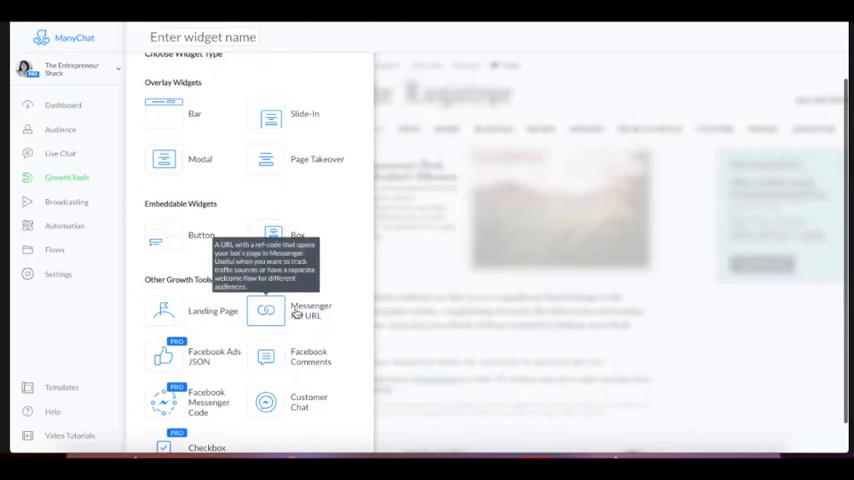
pyautogui.moveTo(310, 290)
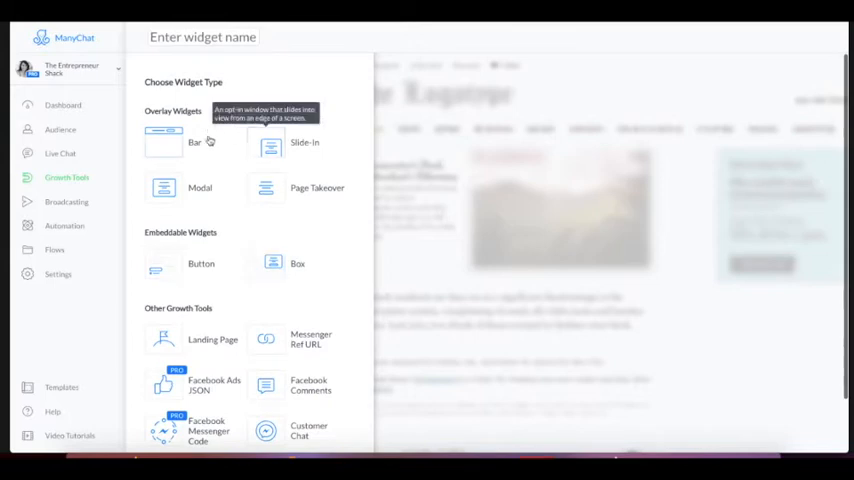
pyautogui.moveTo(162, 188)
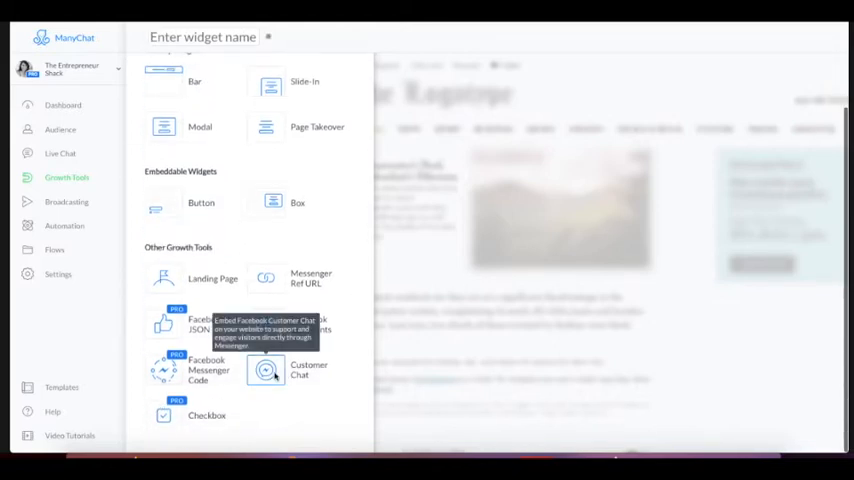
# Step: Choose the Customer Chat widget type and name the growth tool 'mobile helper'
pyautogui.click(270, 371)
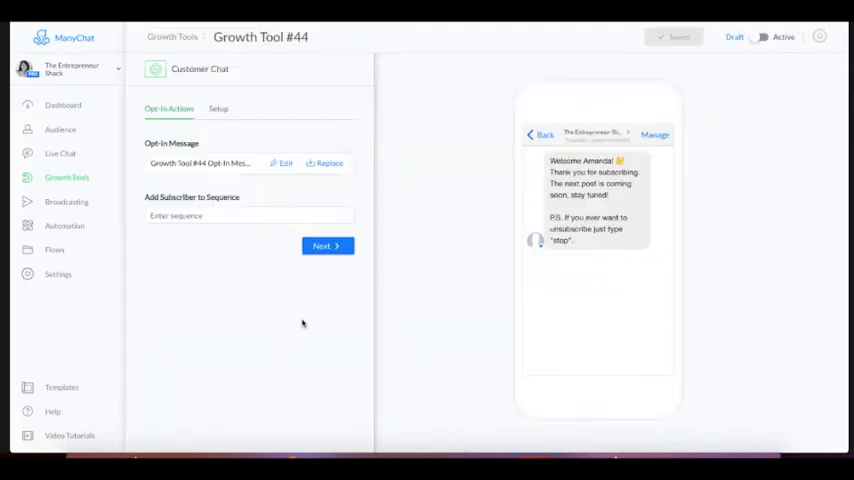
pyautogui.write('mobile helper')
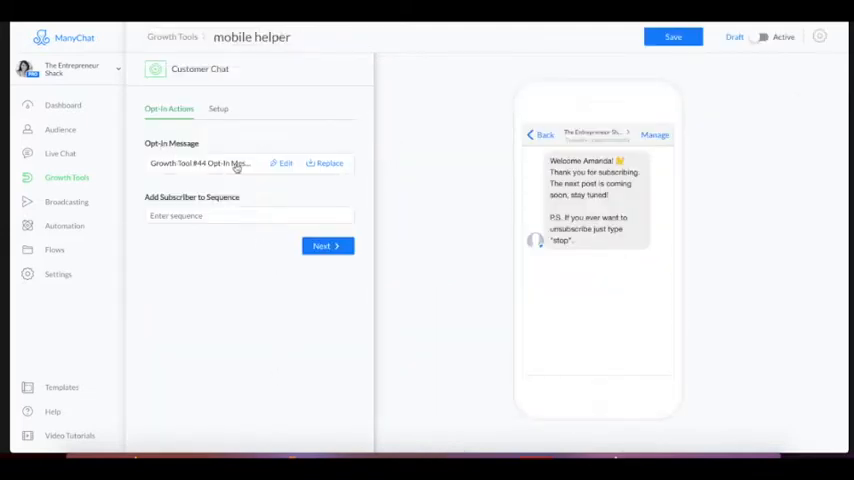
pyautogui.moveTo(639, 230)
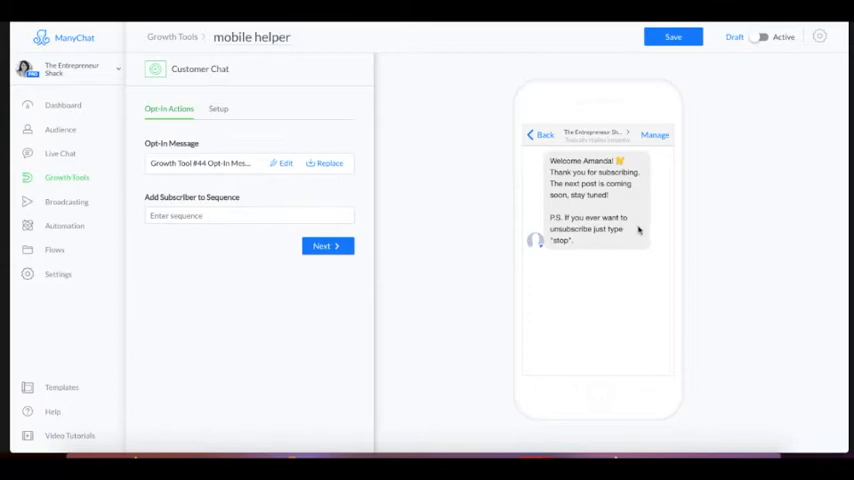
pyautogui.moveTo(639, 194)
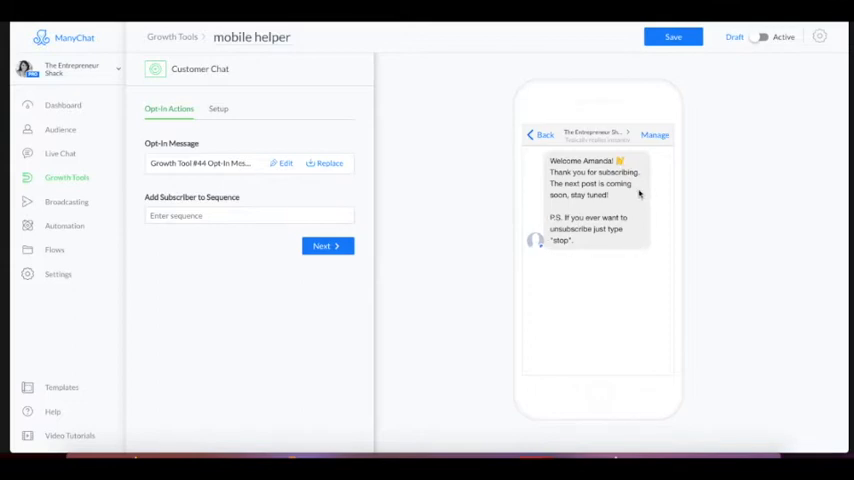
pyautogui.moveTo(264, 205)
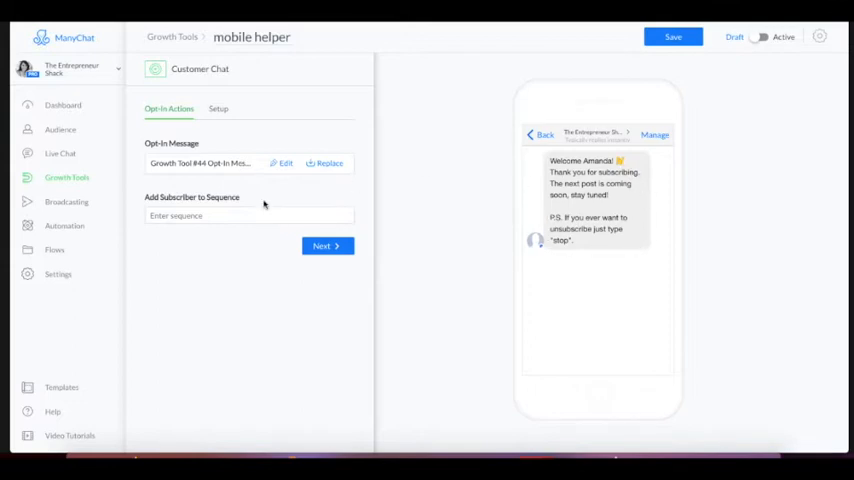
pyautogui.moveTo(328, 163)
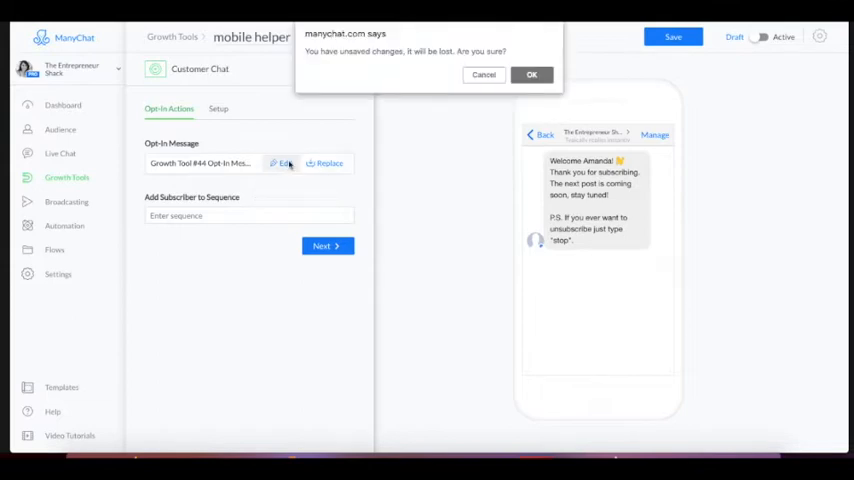
# Step: Add 'Yes, help me out' and 'No, leave me alone' quick replies, with Yes starting another flow
pyautogui.click(537, 75)
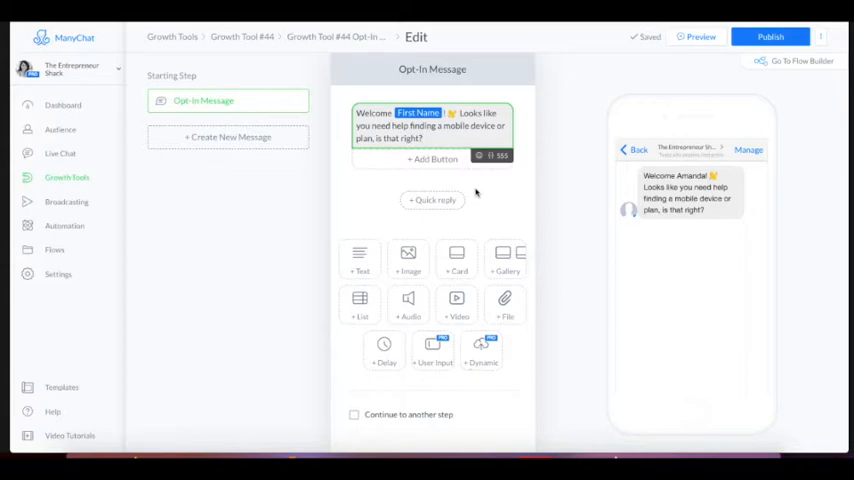
pyautogui.moveTo(469, 193)
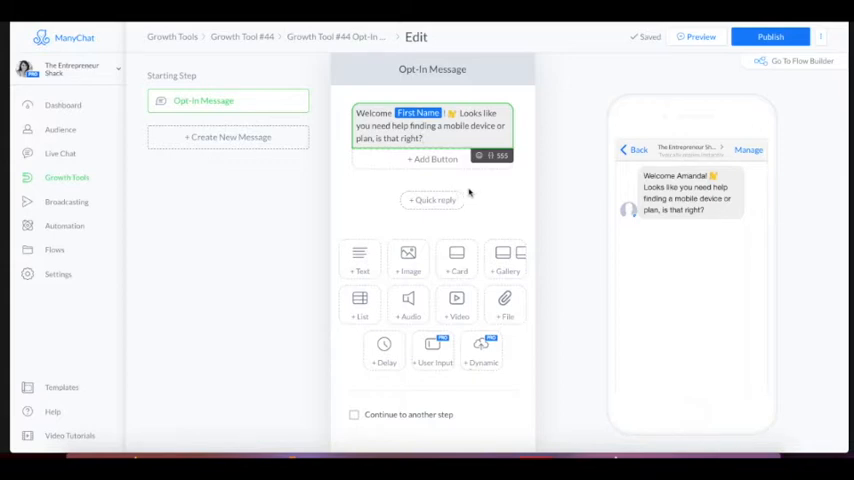
pyautogui.click(432, 199)
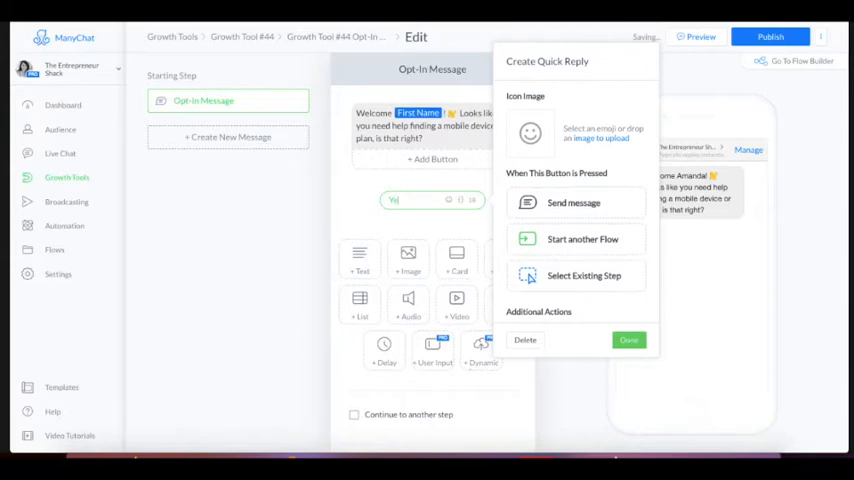
pyautogui.click(629, 340)
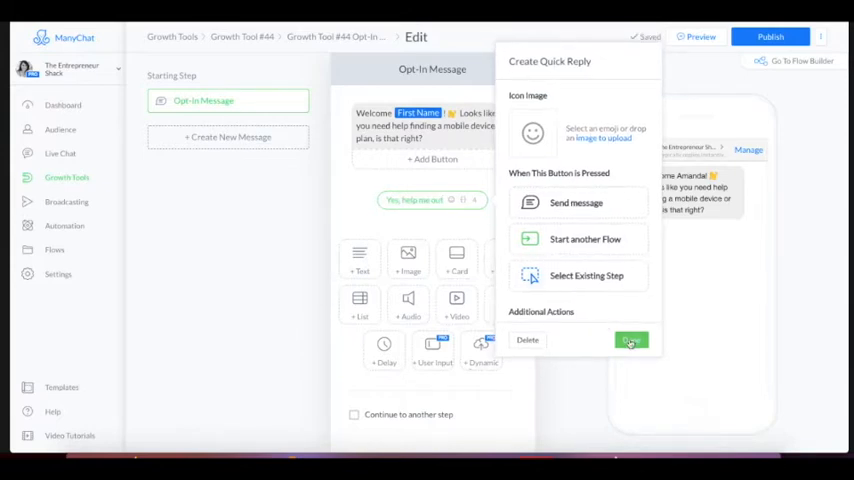
pyautogui.click(630, 340)
pyautogui.write('No, leave me alone')
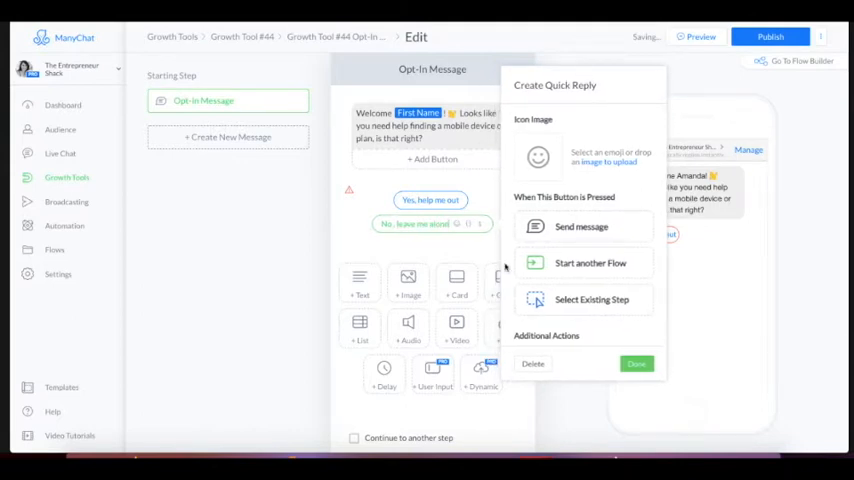
pyautogui.click(636, 363)
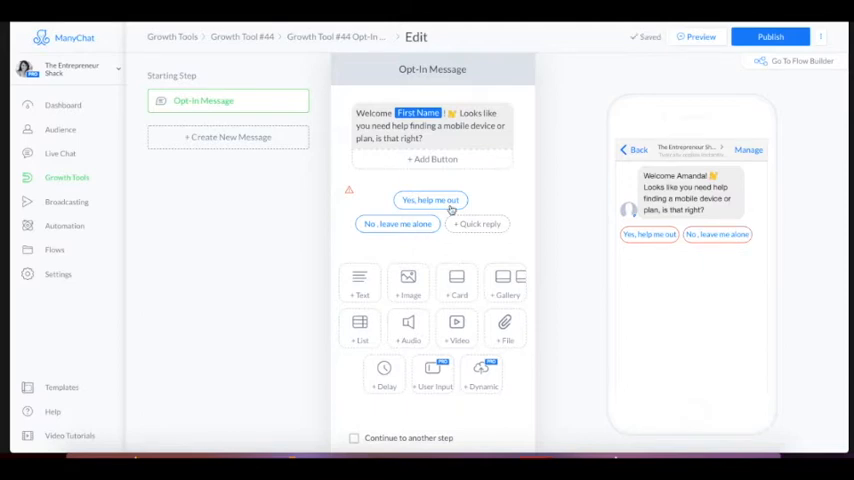
pyautogui.click(430, 200)
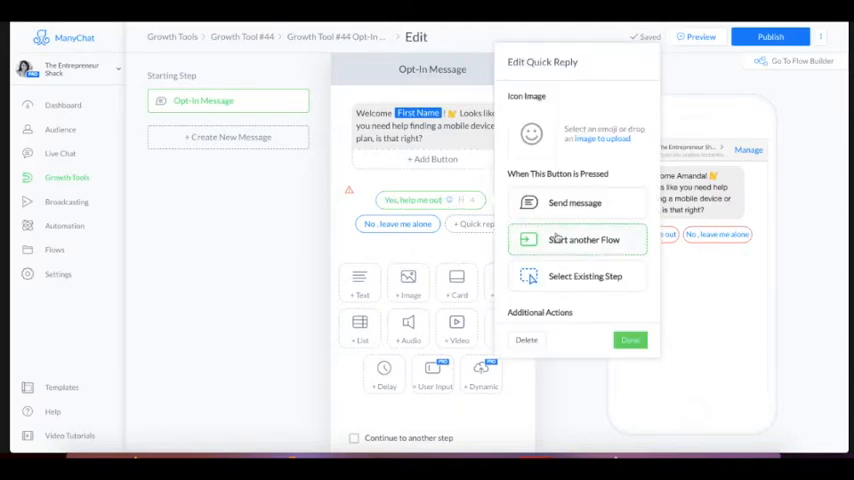
pyautogui.click(583, 239)
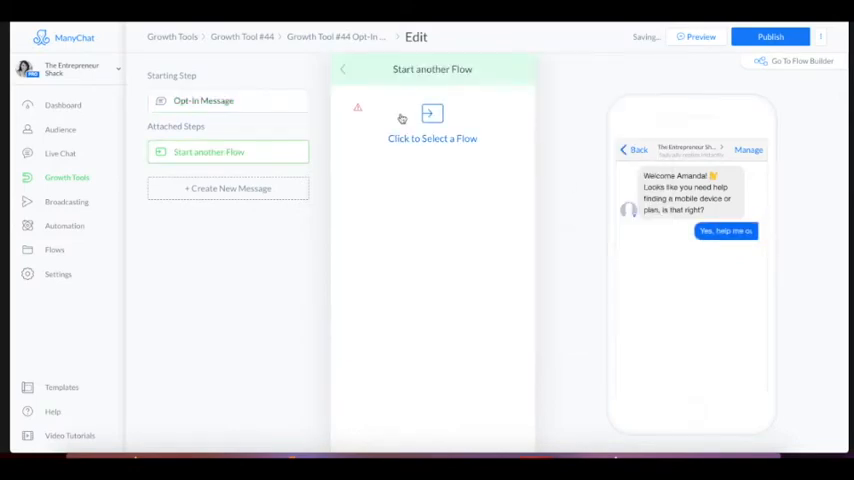
# Step: Link the Yes reply to the Mobile Device Helper flow and open that flow
pyautogui.click(432, 125)
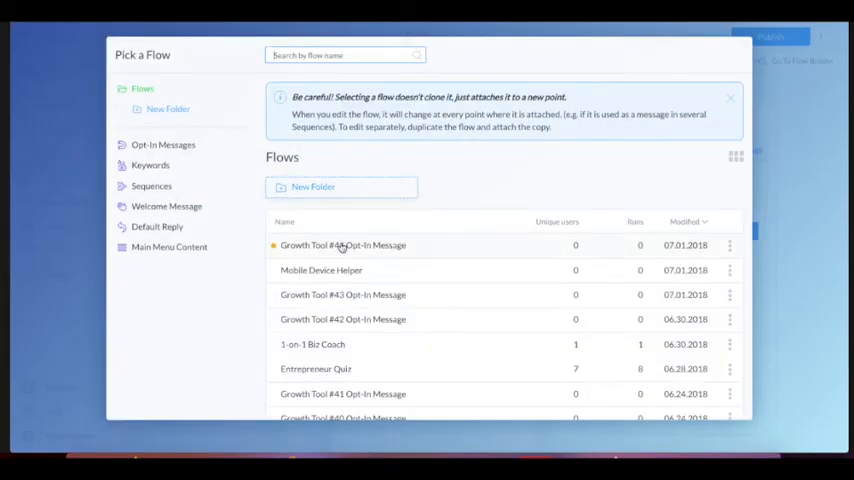
pyautogui.click(320, 270)
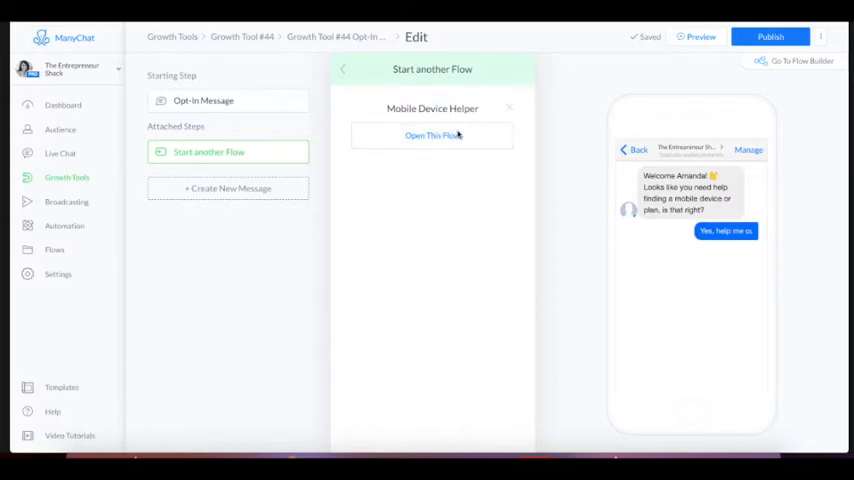
pyautogui.moveTo(432, 138)
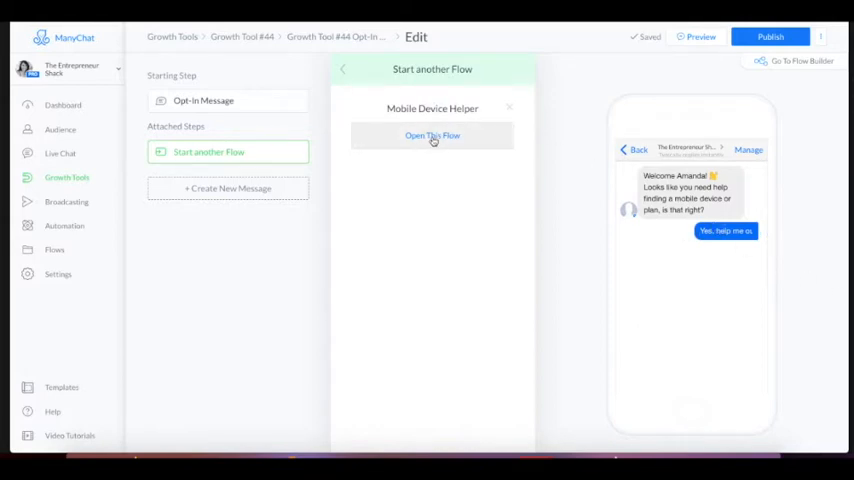
pyautogui.click(432, 135)
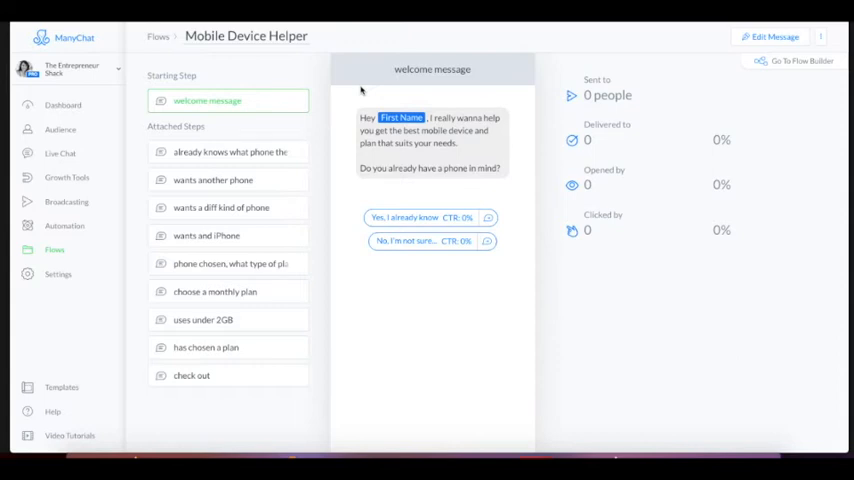
pyautogui.moveTo(361, 90)
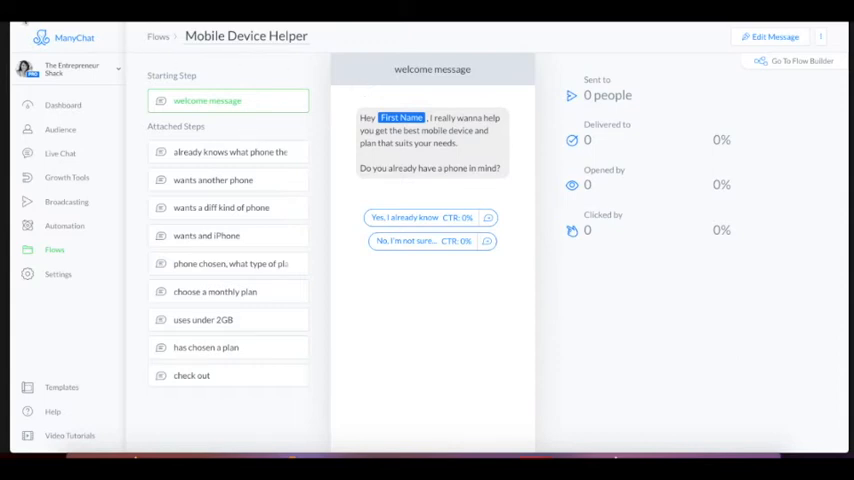